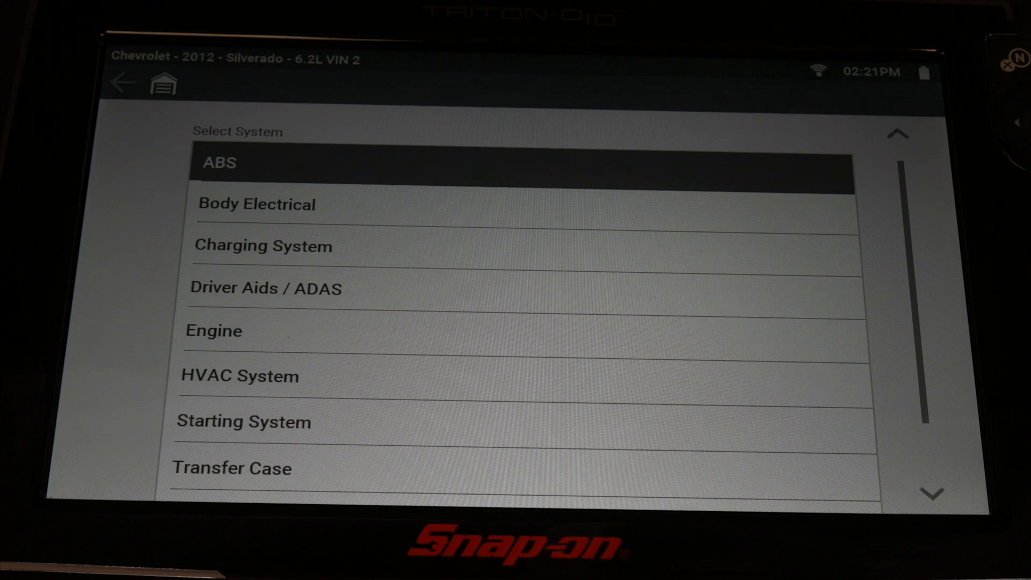
Select Engine and choose Mass Airflow Sensor from the component test list.
{"action": "left_click", "coordinate": [213, 330]}
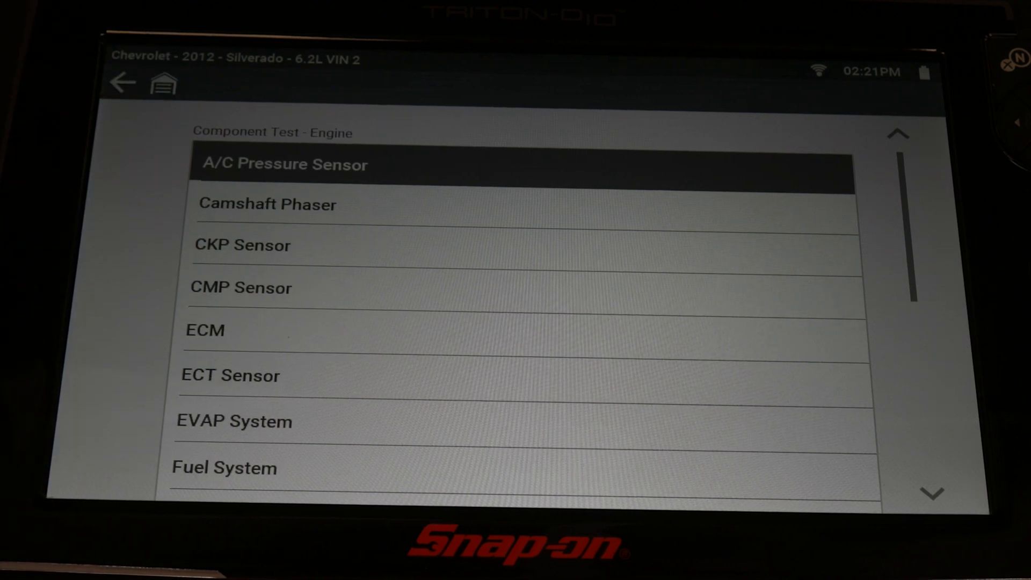
{"action": "scroll", "scroll_direction": "down", "scroll_amount": 3}
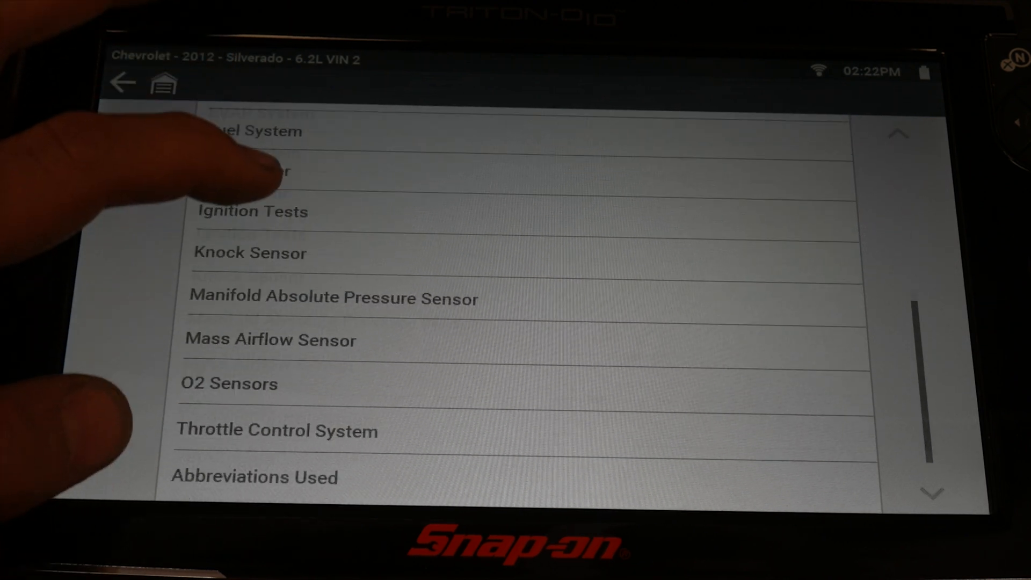
{"action": "left_click", "coordinate": [270, 340]}
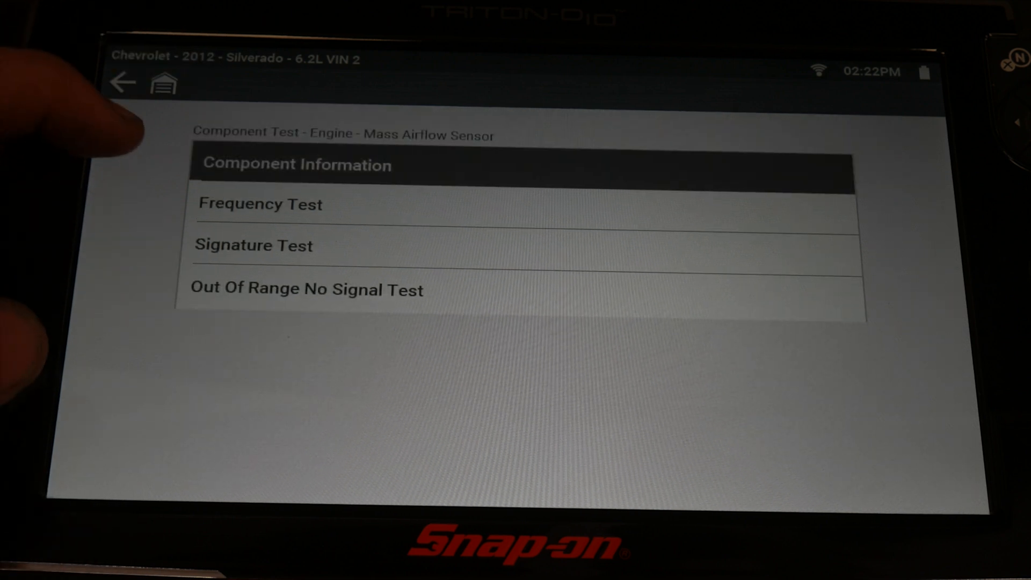
Read the MAF Component Information through the pin table and location notes.
{"action": "left_click", "coordinate": [296, 164]}
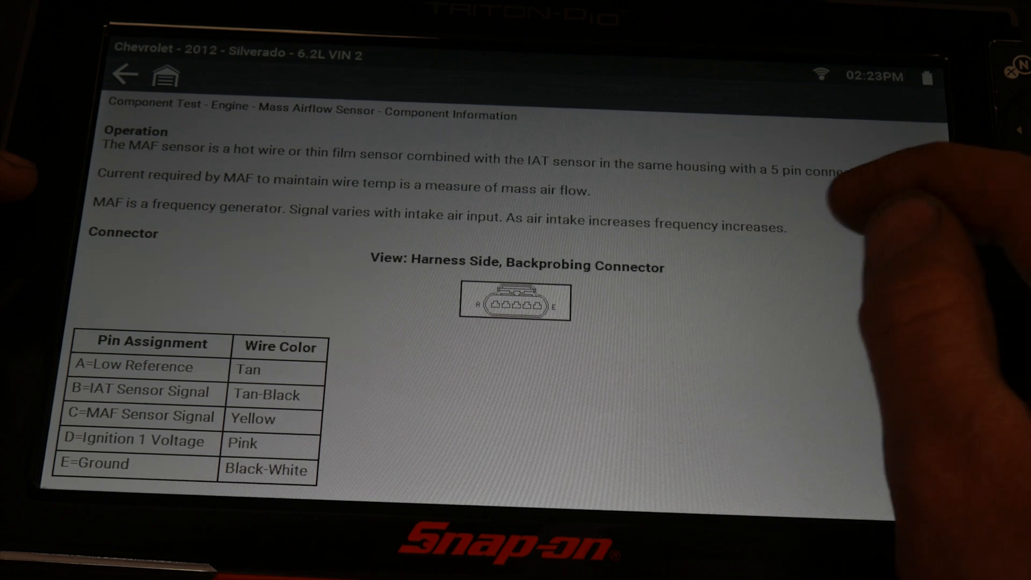
{"action": "scroll", "scroll_direction": "down", "scroll_amount": 3}
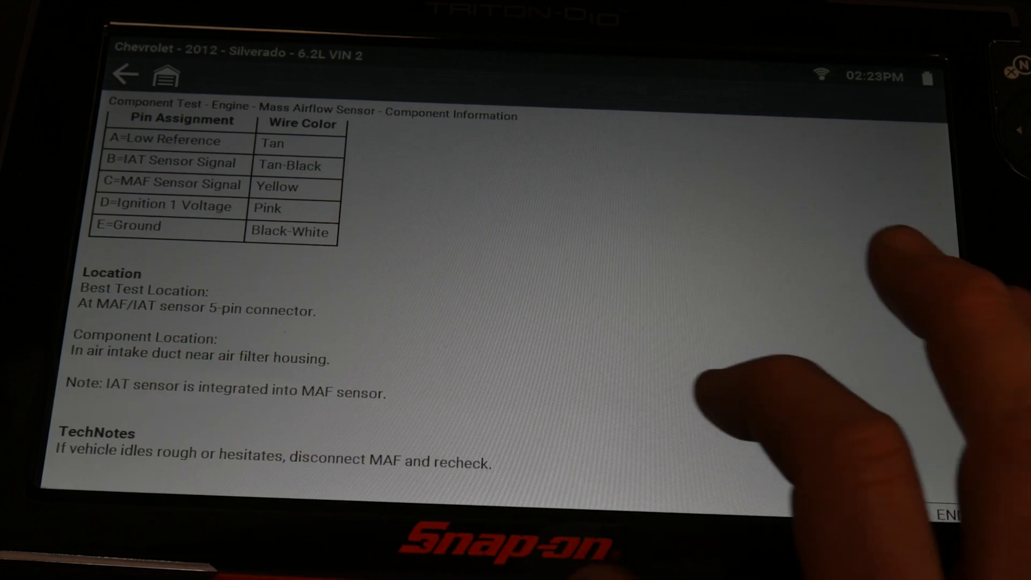
{"action": "scroll", "scroll_direction": "down", "scroll_amount": 3}
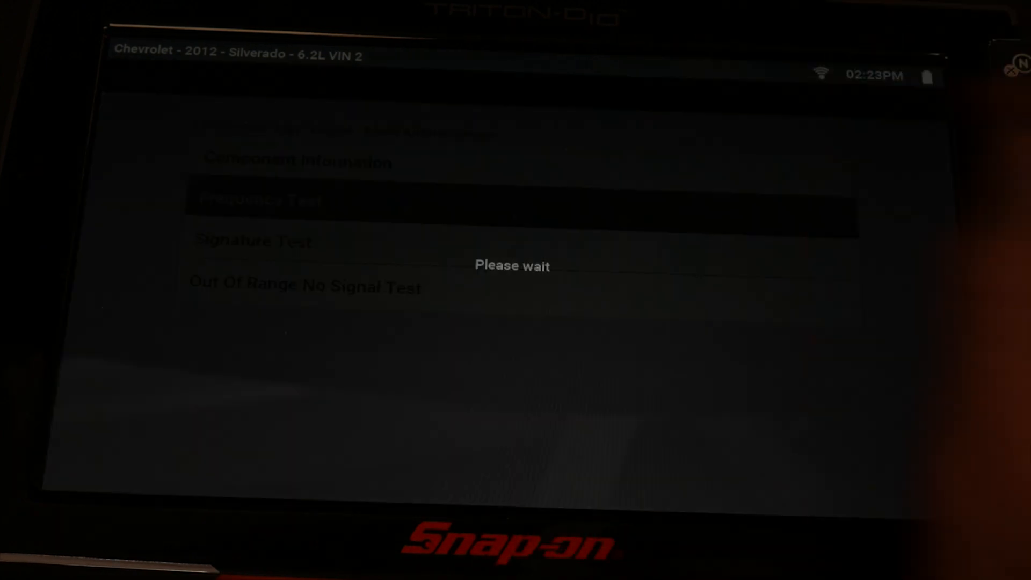
Review the Frequency Test instructions down to the View Meter button.
{"action": "left_click", "coordinate": [262, 201]}
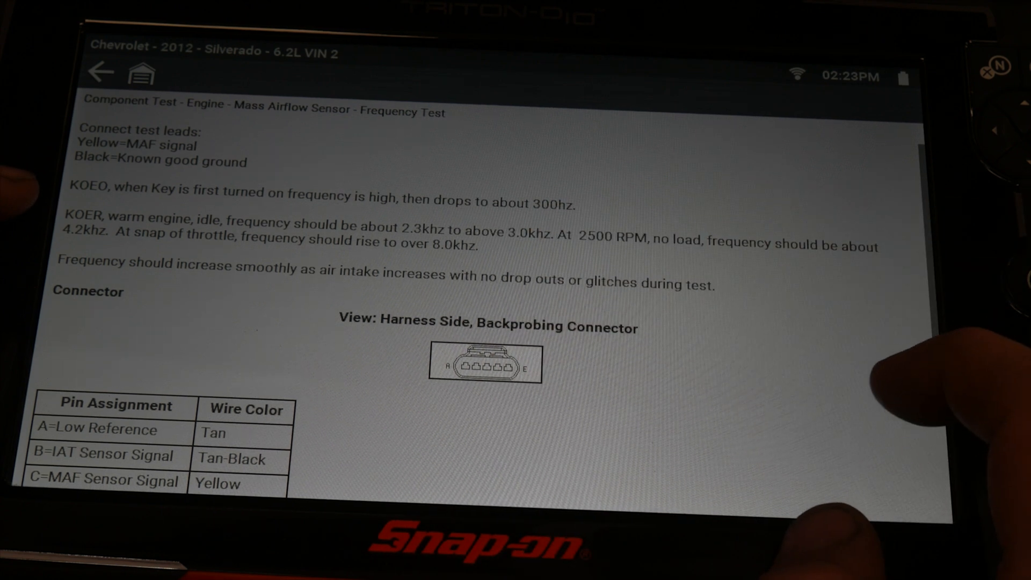
{"action": "scroll", "scroll_direction": "down", "scroll_amount": 3}
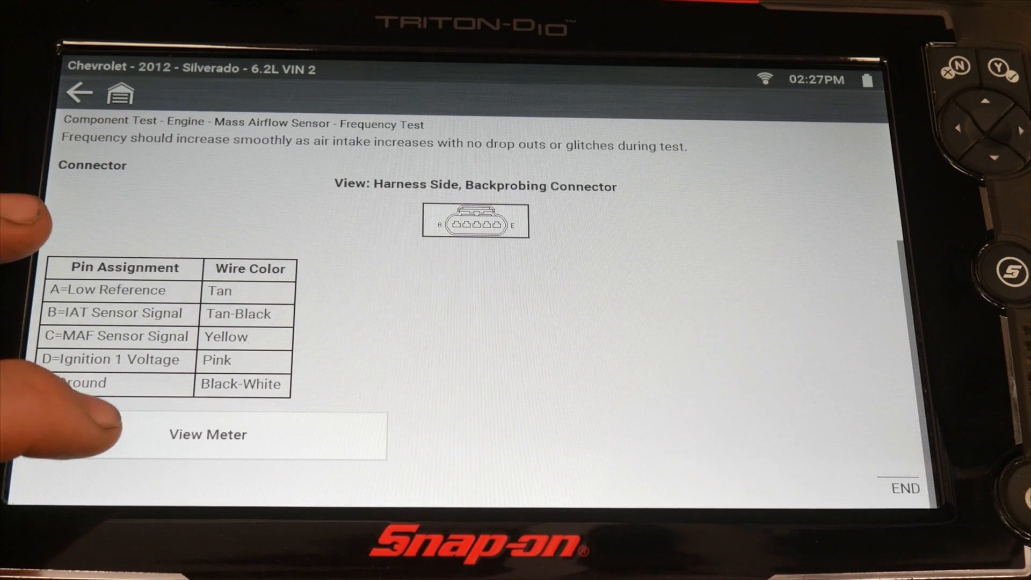
Bring up the live Ch1 frequency meter and start automatic threshold setup.
{"action": "left_click", "coordinate": [206, 435]}
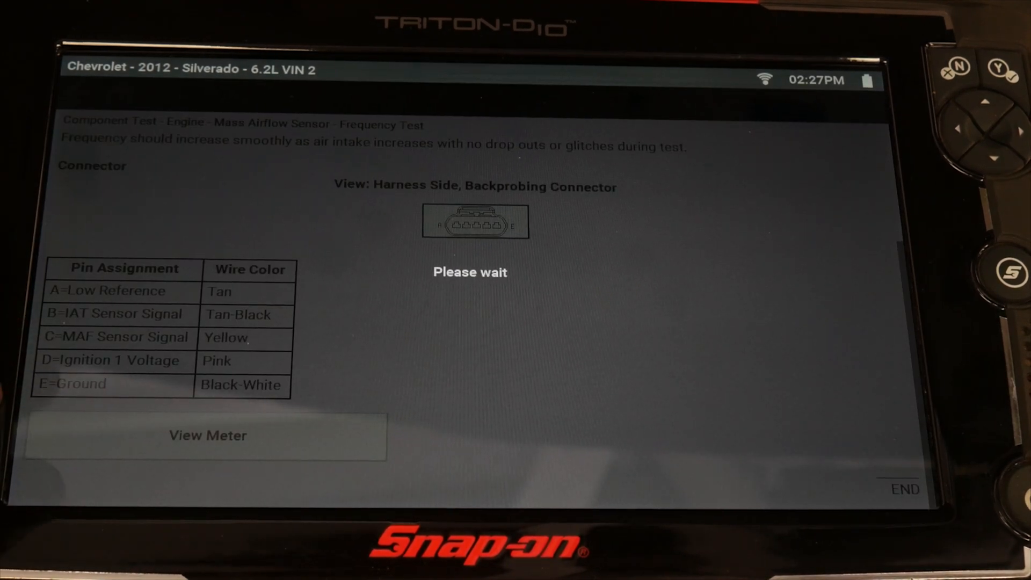
{"action": "left_click", "coordinate": [206, 436]}
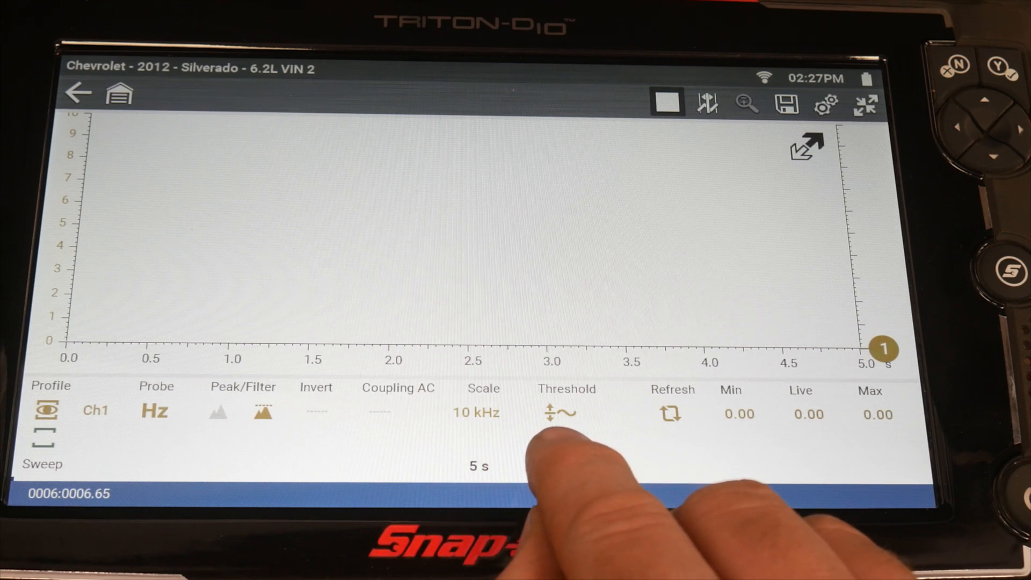
{"action": "left_click", "coordinate": [560, 413]}
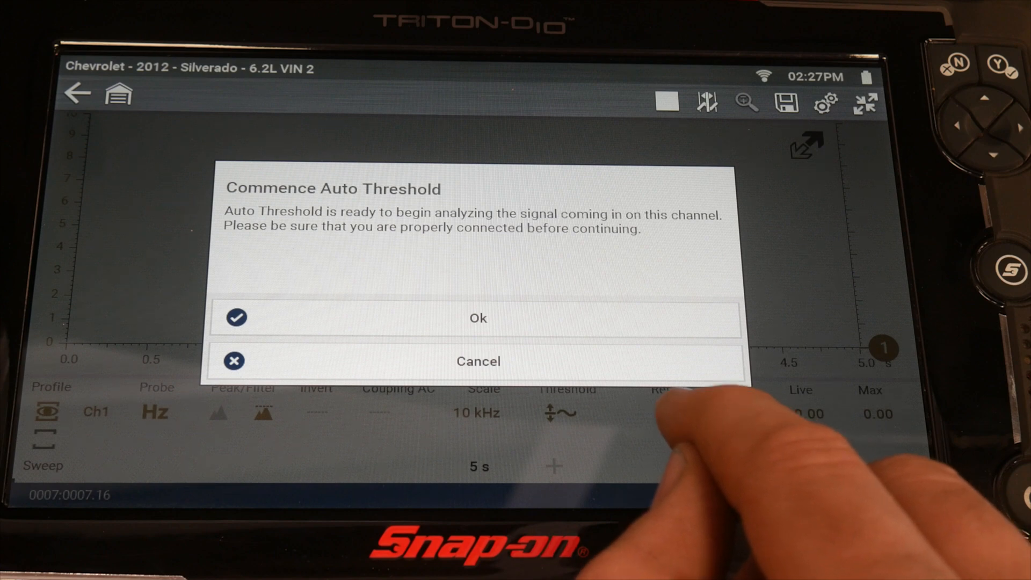
Confirm the auto threshold prompt so the meter begins recording.
{"action": "left_click", "coordinate": [478, 318]}
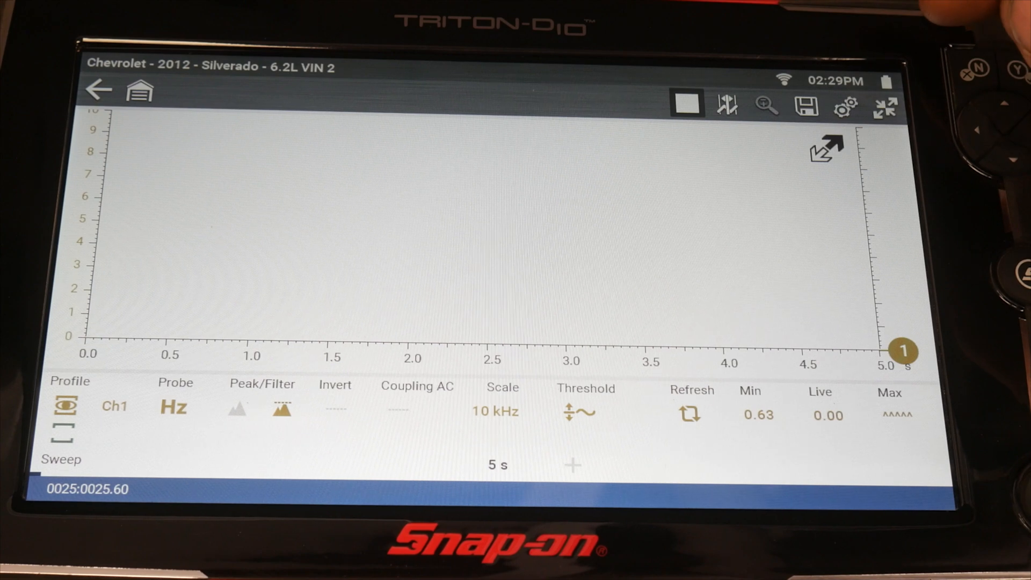
Stop the recording and choose a time-axis zoom level to review the 20-second capture.
{"action": "left_click", "coordinate": [686, 105]}
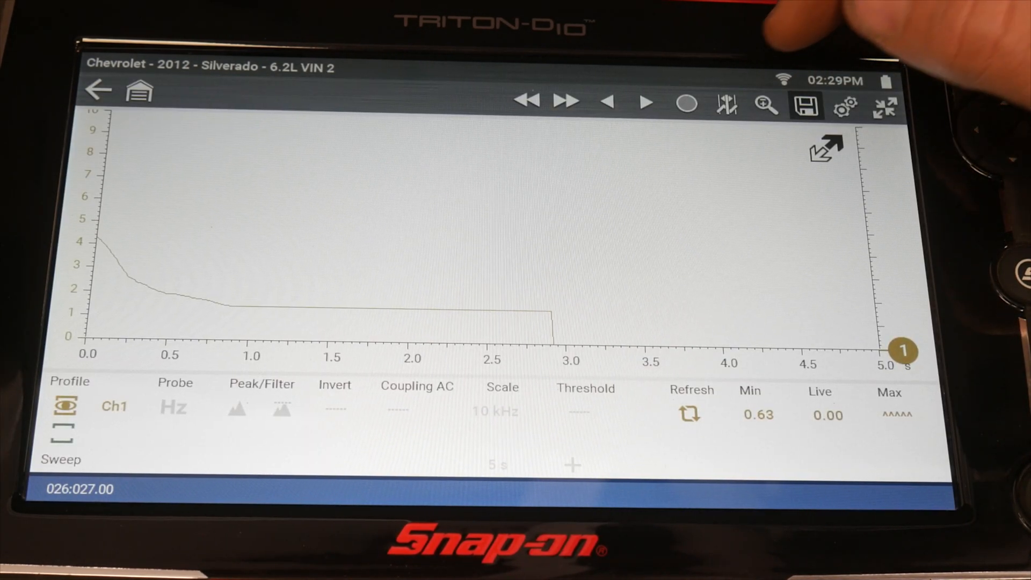
{"action": "left_click", "coordinate": [765, 107]}
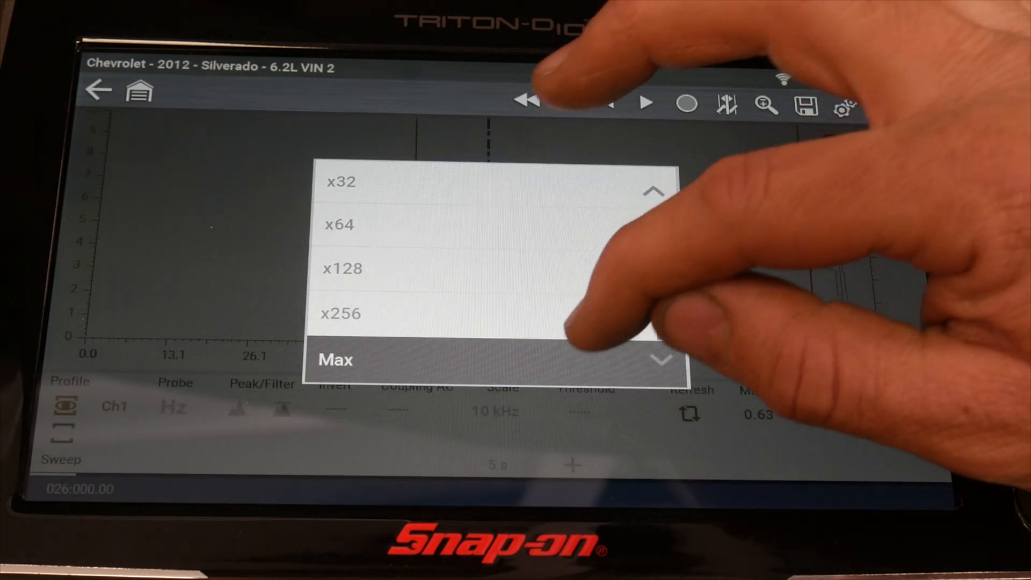
{"action": "left_click", "coordinate": [335, 359]}
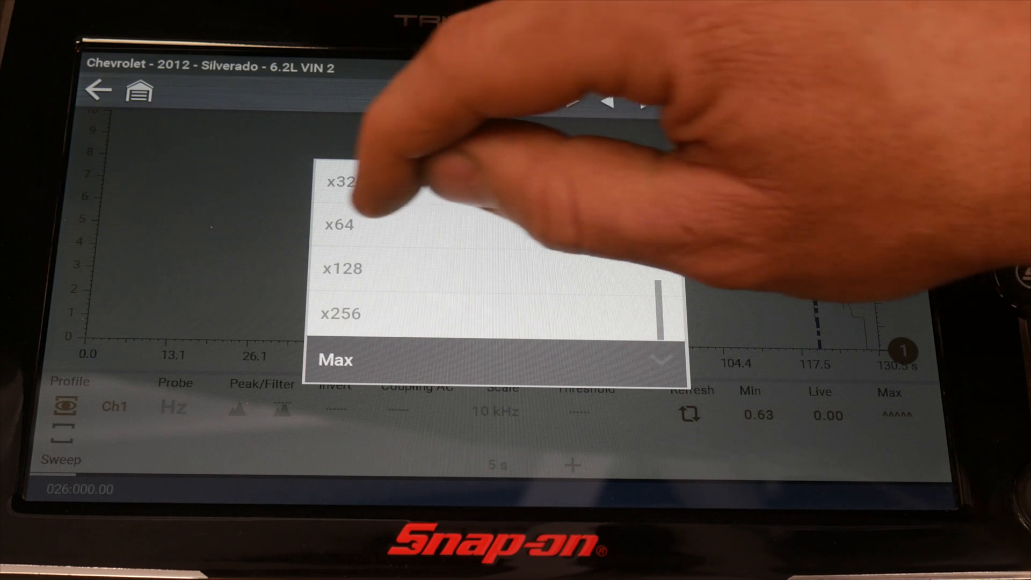
{"action": "scroll", "scroll_direction": "down", "scroll_amount": 3}
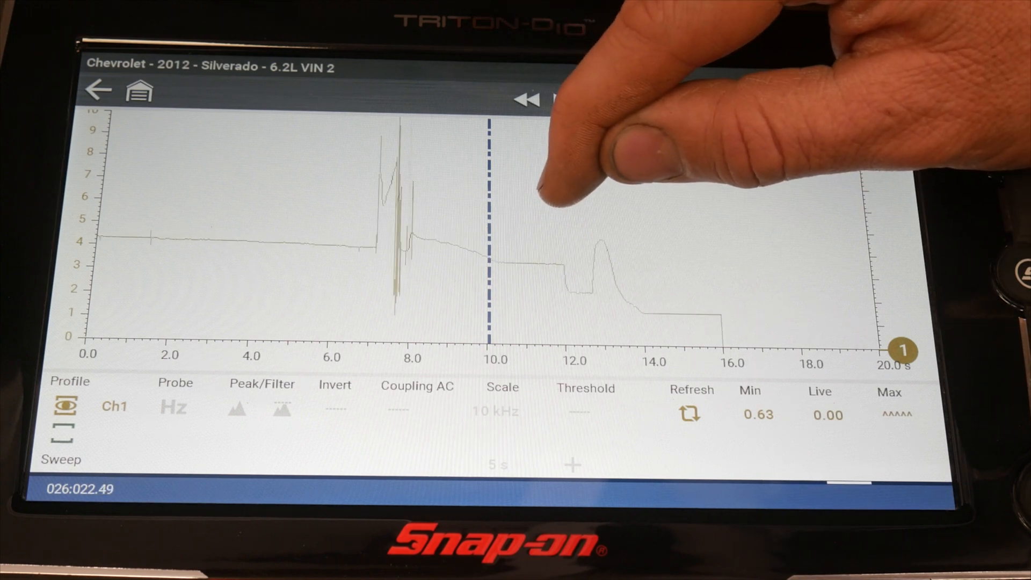
Zoom the capture to 10 s, play through the recorded frequency spike, and return home.
{"action": "left_click", "coordinate": [561, 100]}
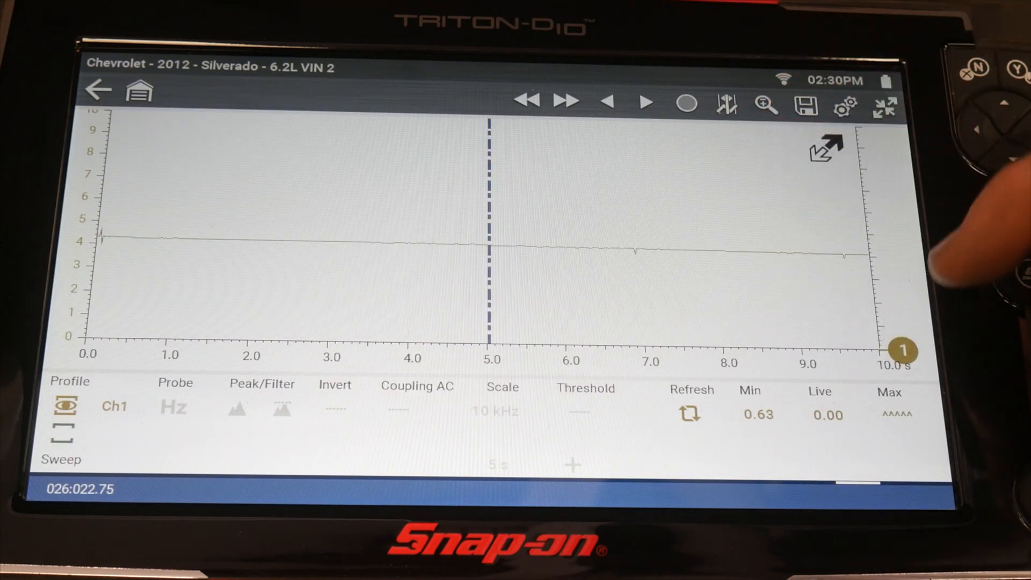
{"action": "left_click", "coordinate": [647, 101]}
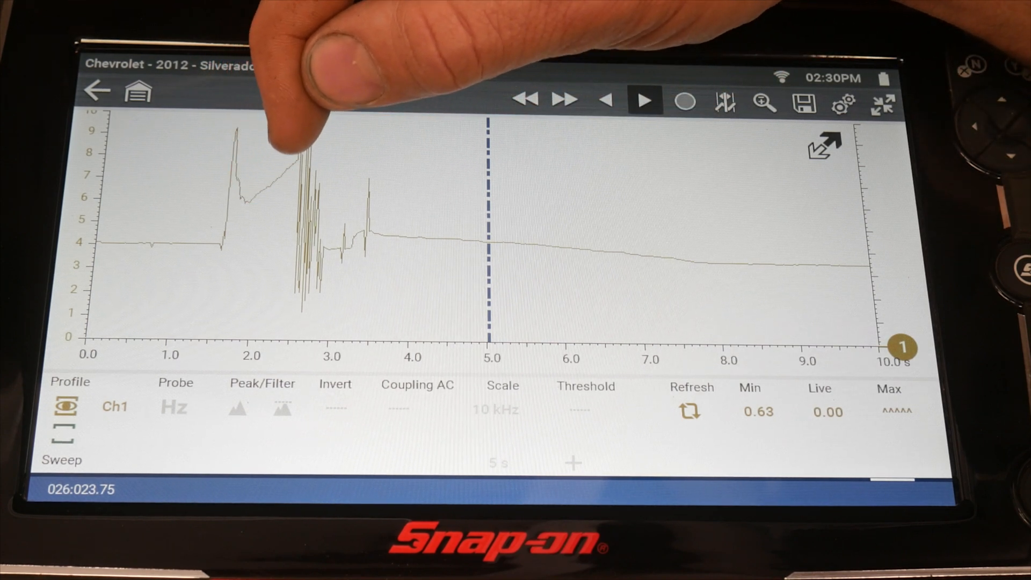
{"action": "mouse_move", "coordinate": [296, 131]}
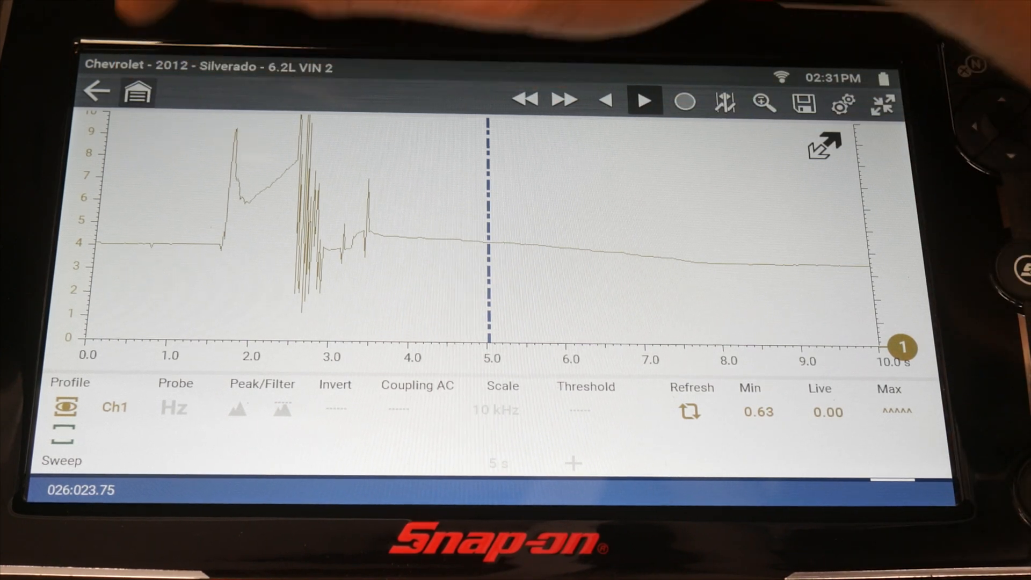
{"action": "left_click", "coordinate": [139, 90]}
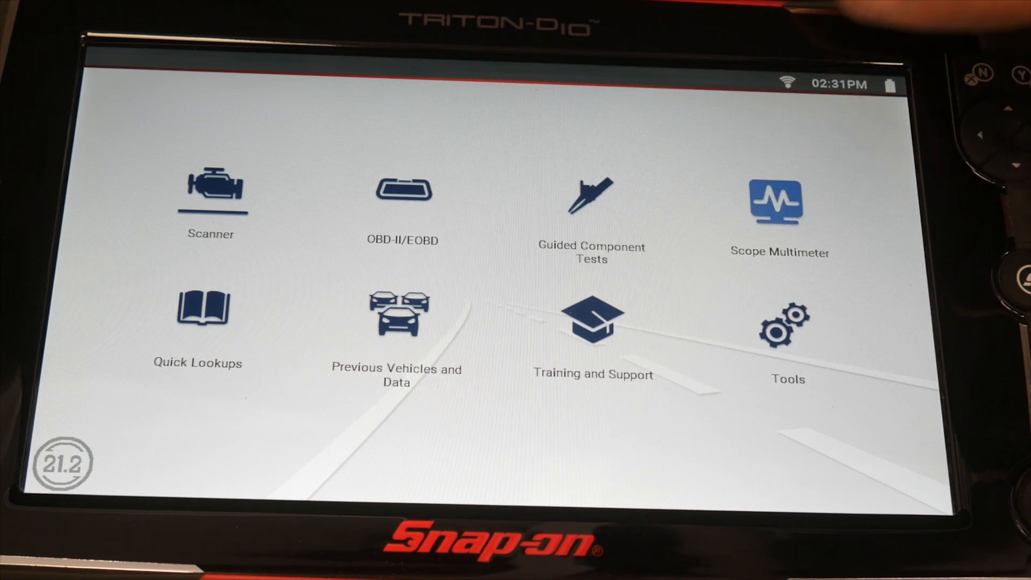
Enter Scope Multimeter, start the 2 Channel Lab Scope, then return to the Lab Scope list.
{"action": "left_click", "coordinate": [779, 201]}
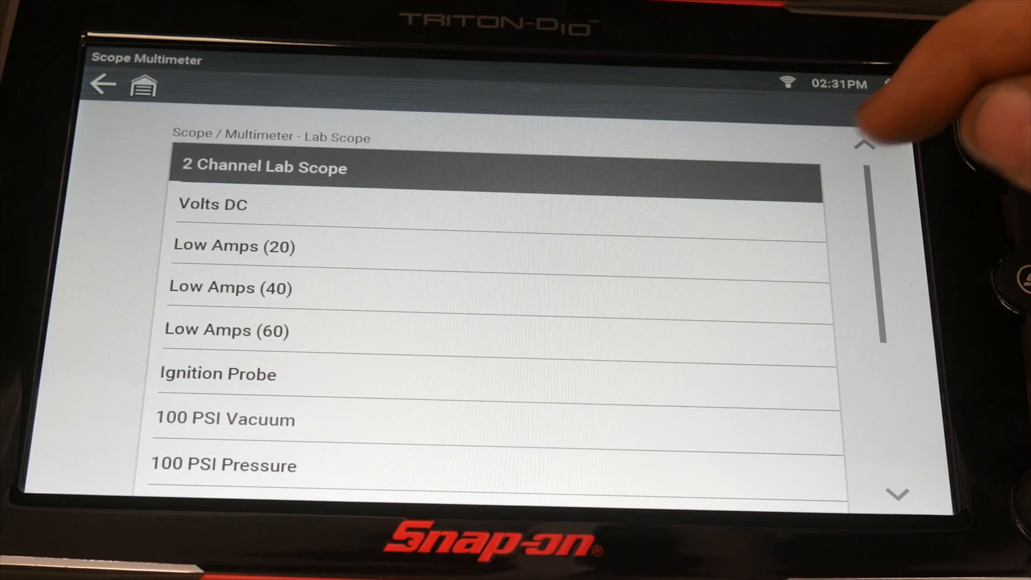
{"action": "left_click", "coordinate": [263, 167]}
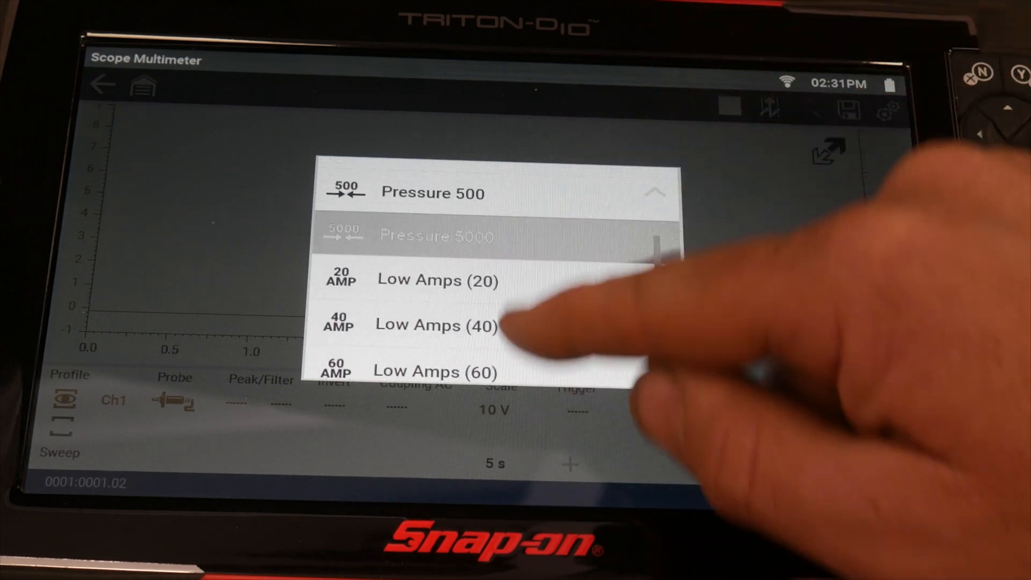
{"action": "left_click", "coordinate": [435, 326]}
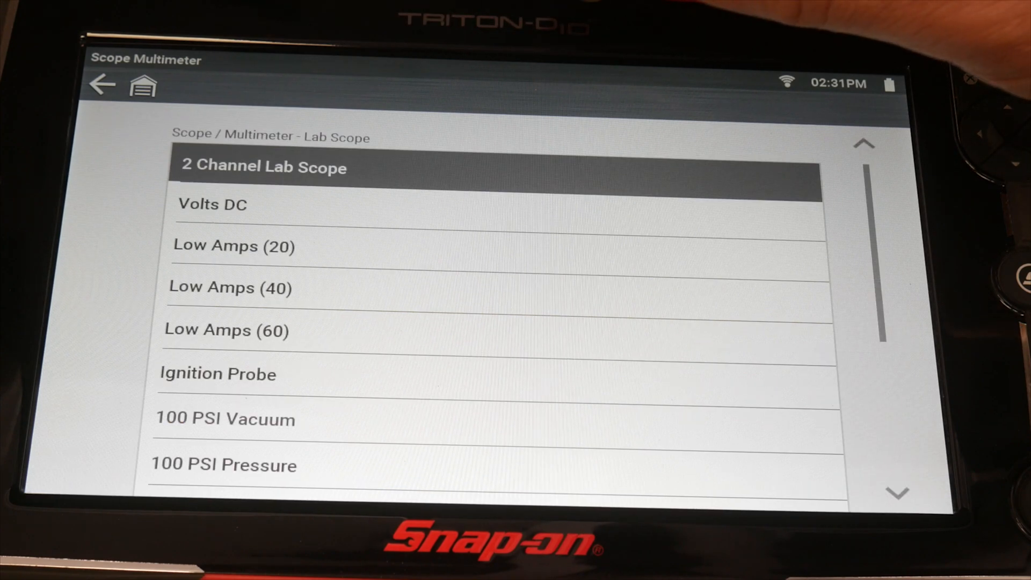
Return to the frequency meter profile and shorten the sweep from 10 s to 1 s.
{"action": "left_click", "coordinate": [102, 83]}
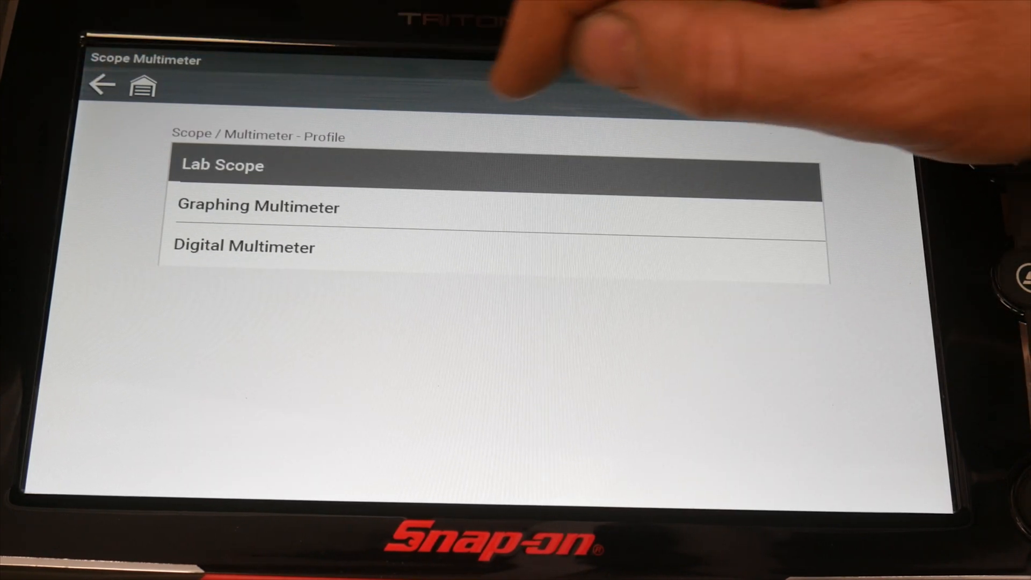
{"action": "left_click", "coordinate": [258, 207]}
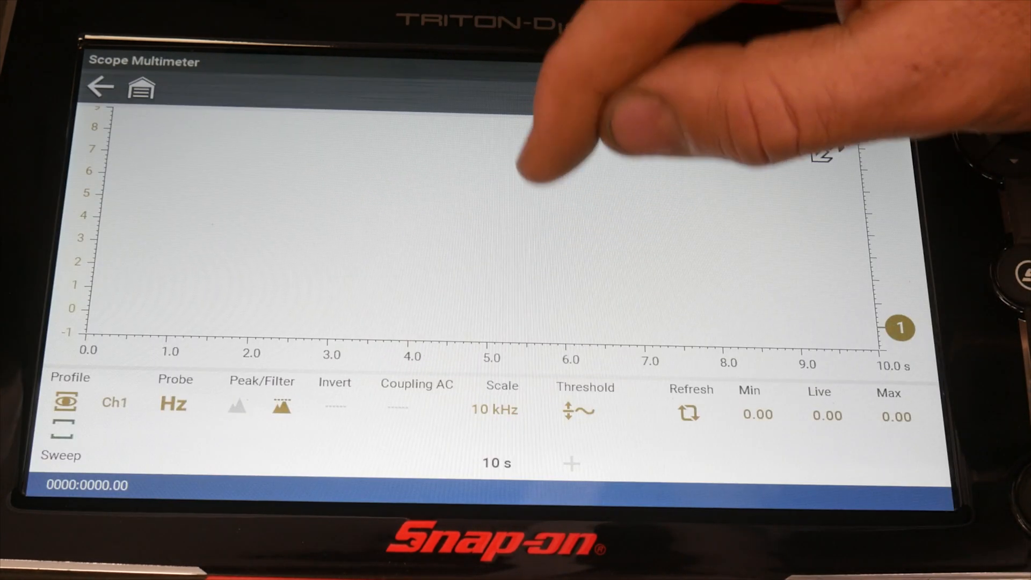
{"action": "left_click", "coordinate": [496, 462]}
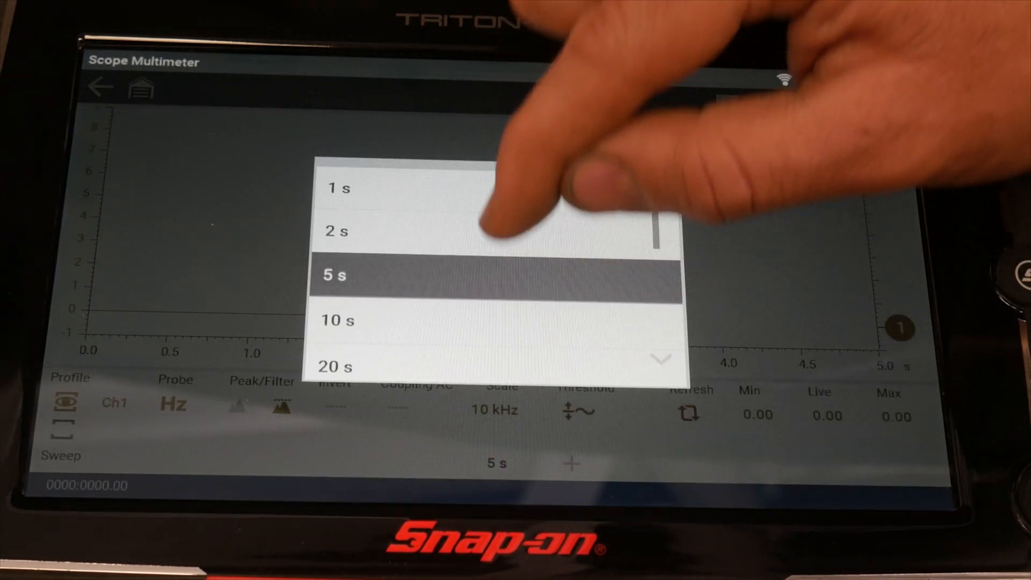
{"action": "left_click", "coordinate": [338, 188]}
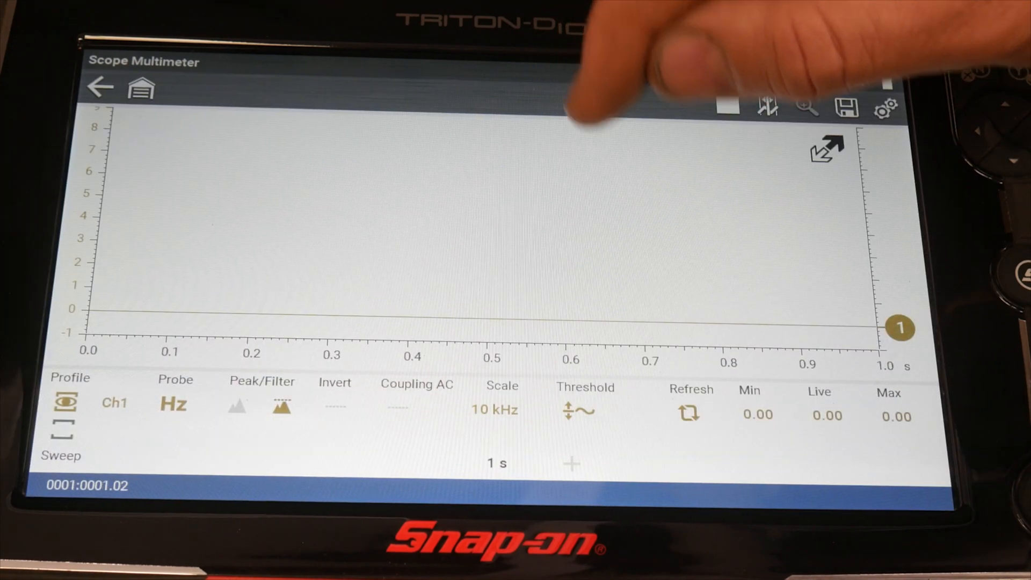
{"action": "left_click", "coordinate": [496, 463]}
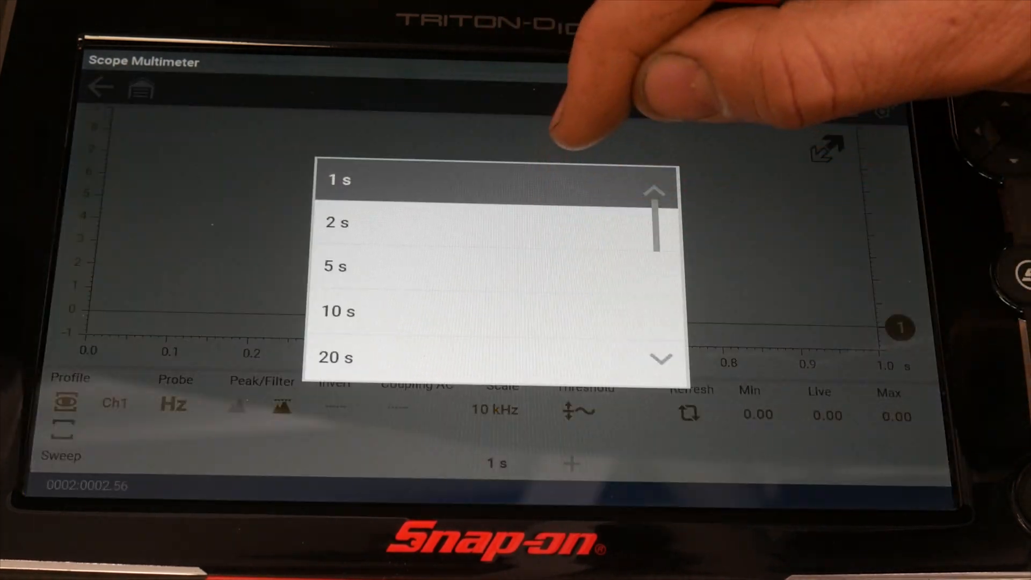
{"action": "left_click", "coordinate": [335, 267]}
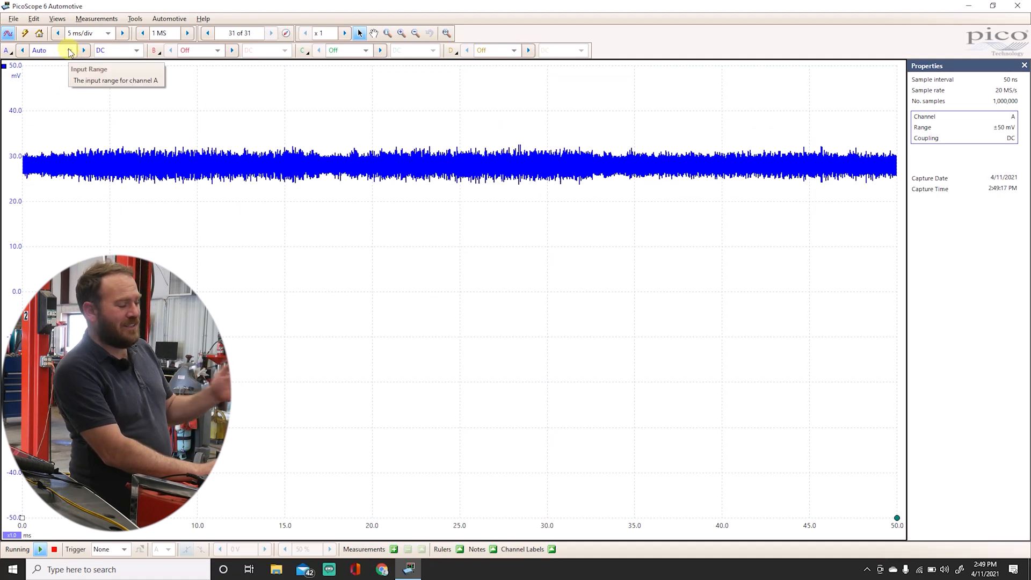
Set channel A to a ±5 V range and lengthen the timebase to 10 ms/div.
{"action": "left_click", "coordinate": [83, 50]}
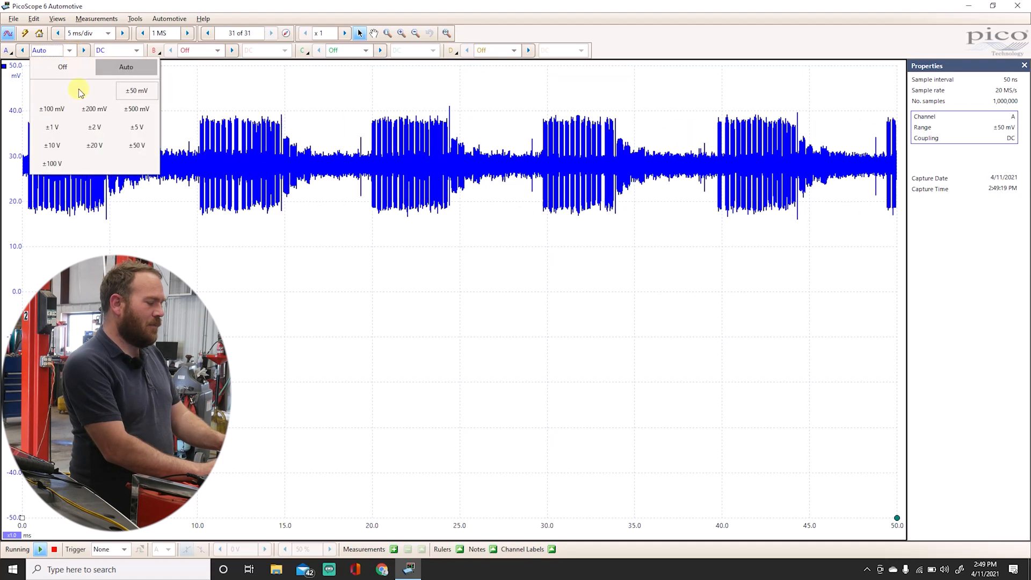
{"action": "left_click", "coordinate": [137, 126]}
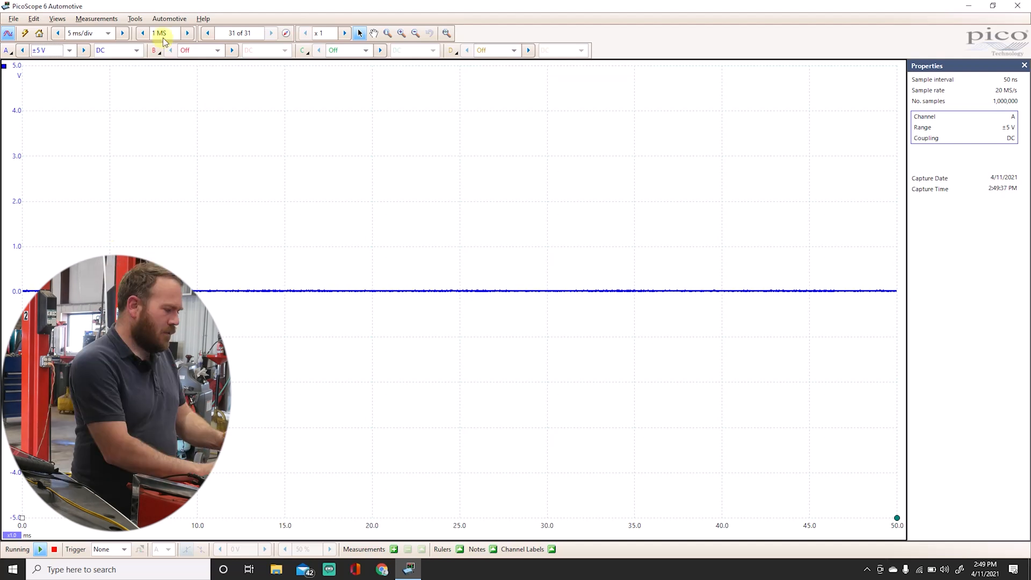
{"action": "left_click", "coordinate": [123, 33]}
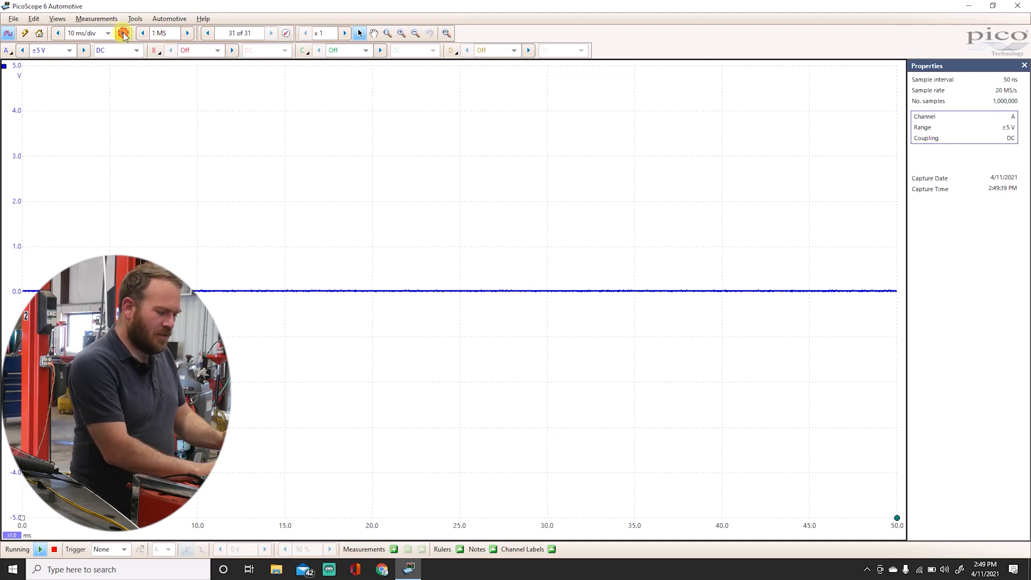
{"action": "left_click", "coordinate": [123, 33]}
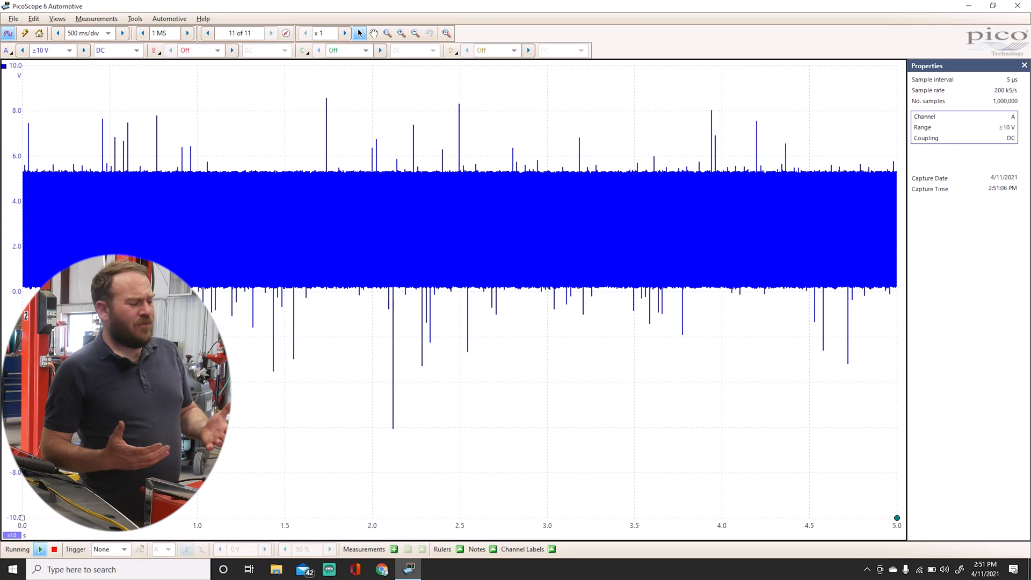
Set channel A to ±10 V at 500 ms/div, stop the capture and return to the unzoomed view.
{"action": "left_click", "coordinate": [271, 33]}
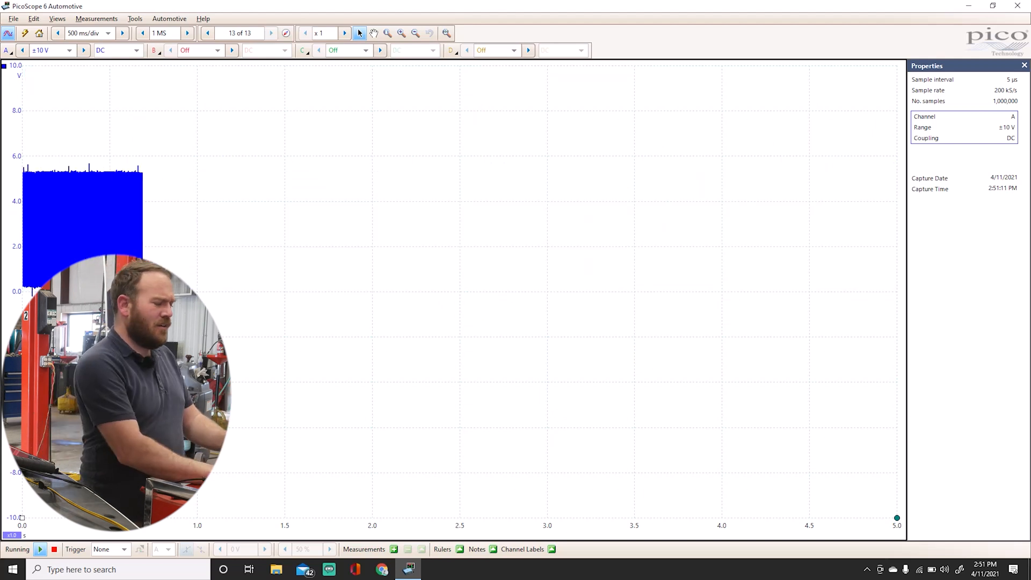
{"action": "left_click", "coordinate": [54, 549]}
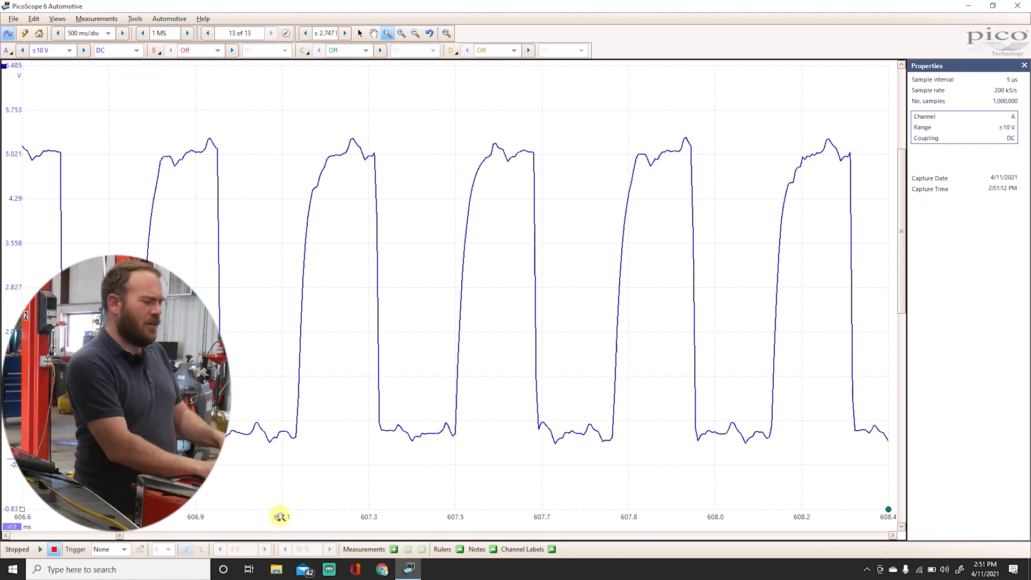
{"action": "mouse_move", "coordinate": [293, 242]}
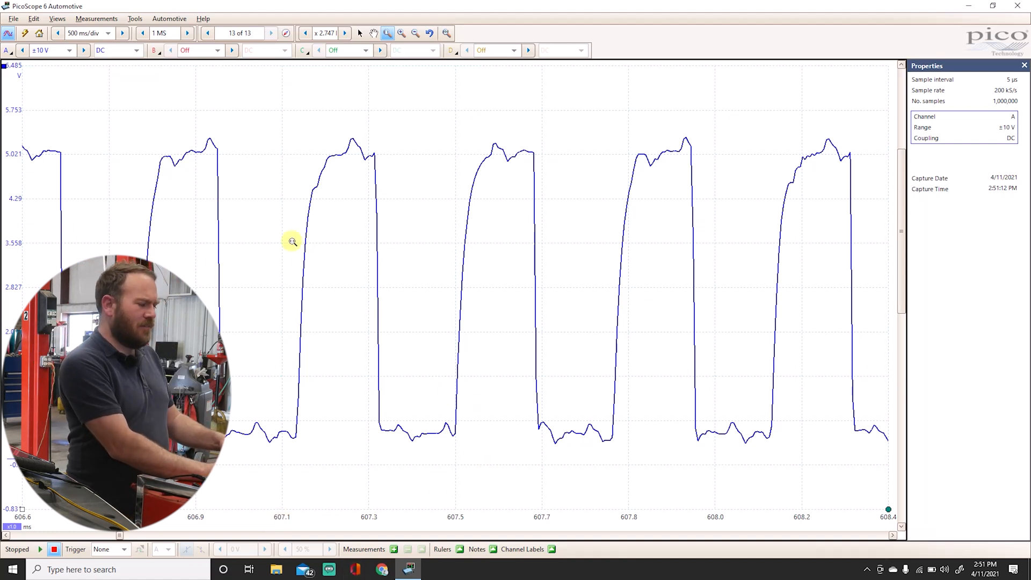
{"action": "left_click", "coordinate": [447, 33]}
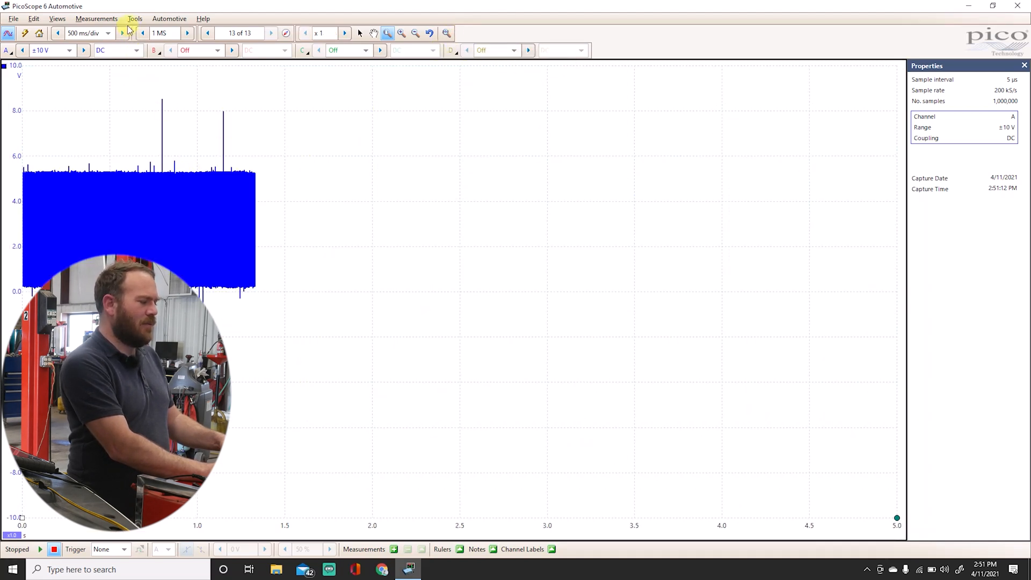
Enable the freq(A) math channel from Tools > Math Channels, adding a kHz frequency trace.
{"action": "left_click", "coordinate": [136, 19]}
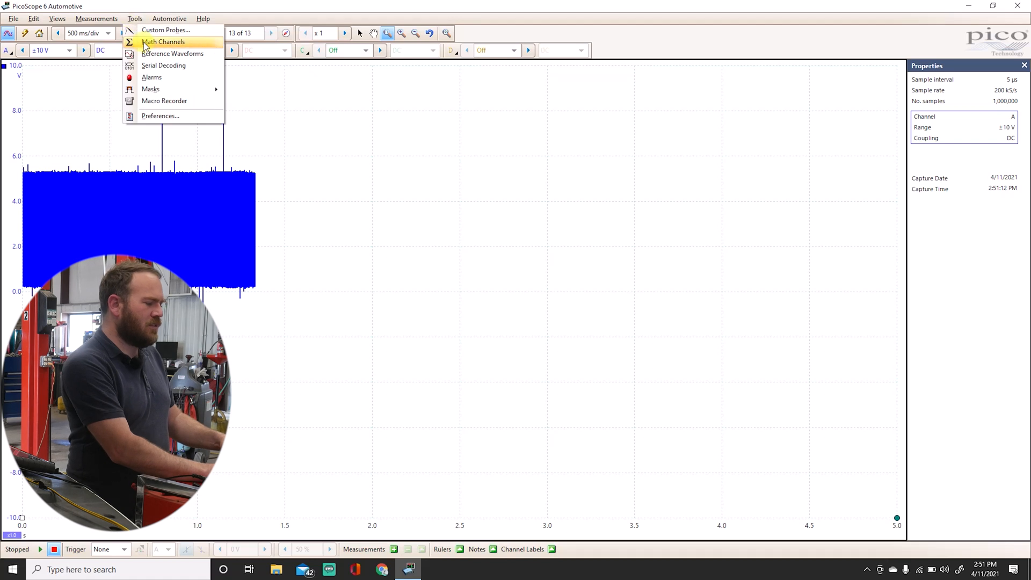
{"action": "left_click", "coordinate": [163, 42]}
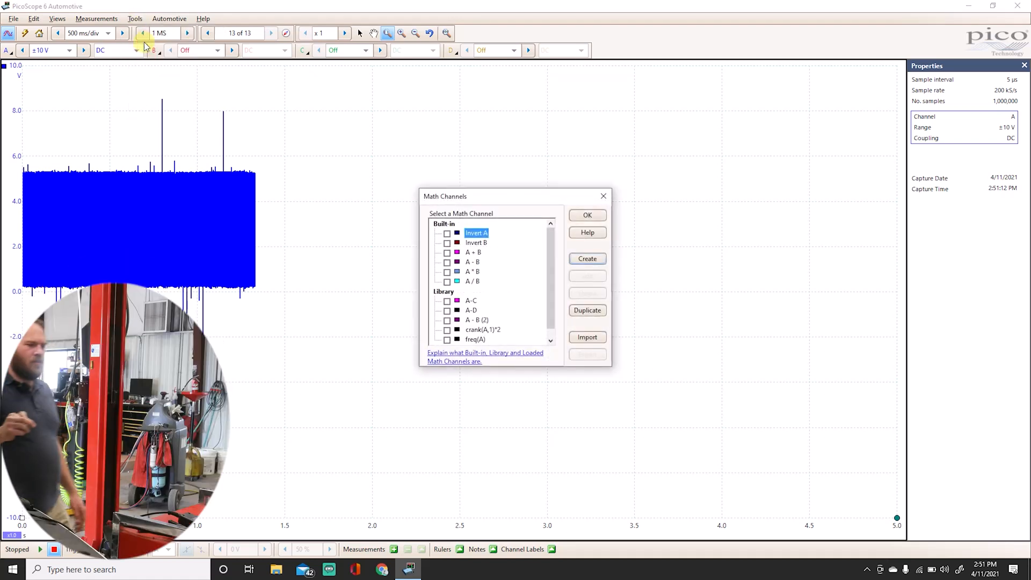
{"action": "mouse_move", "coordinate": [280, 179]}
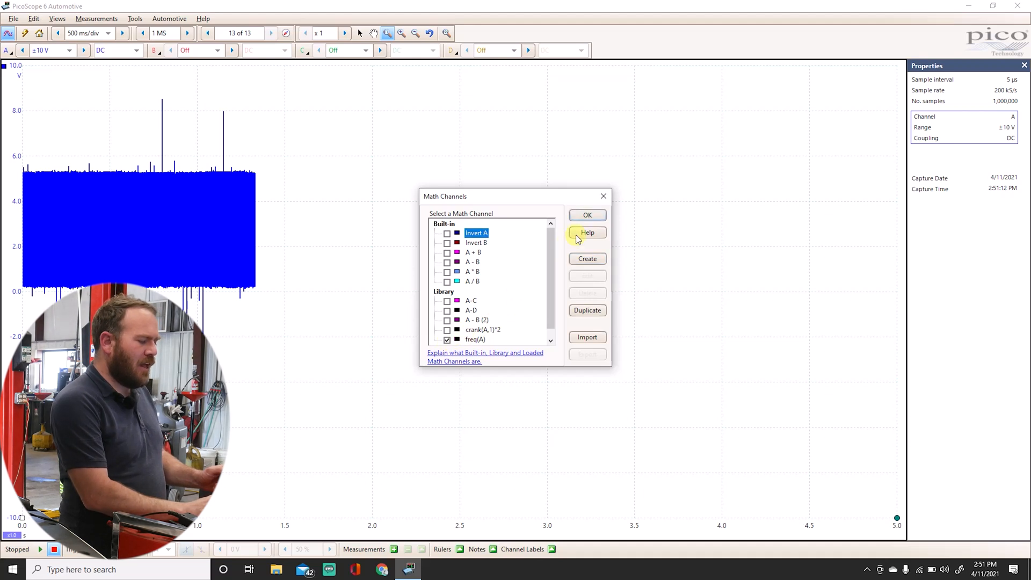
{"action": "left_click", "coordinate": [587, 215]}
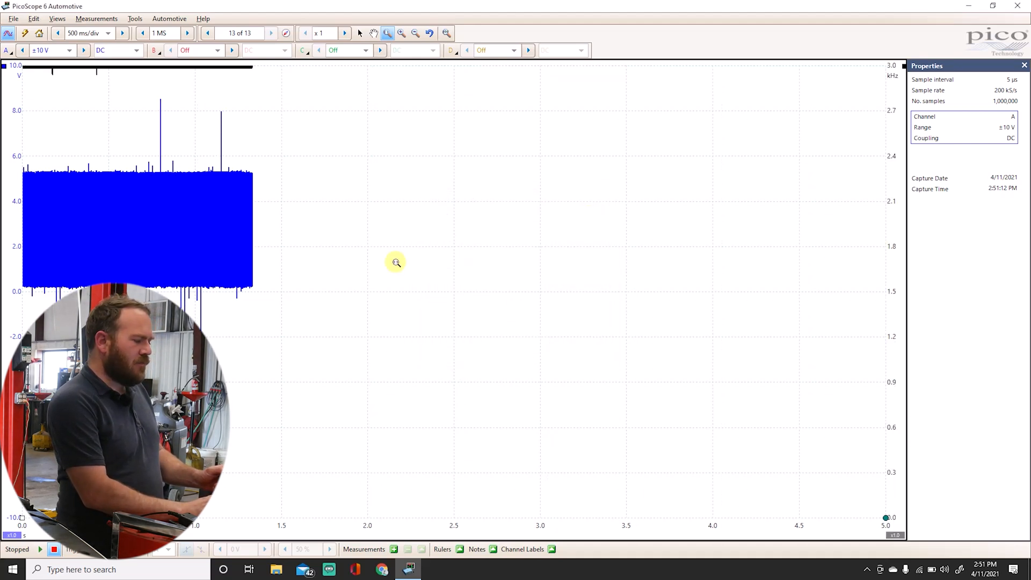
{"action": "mouse_move", "coordinate": [889, 109]}
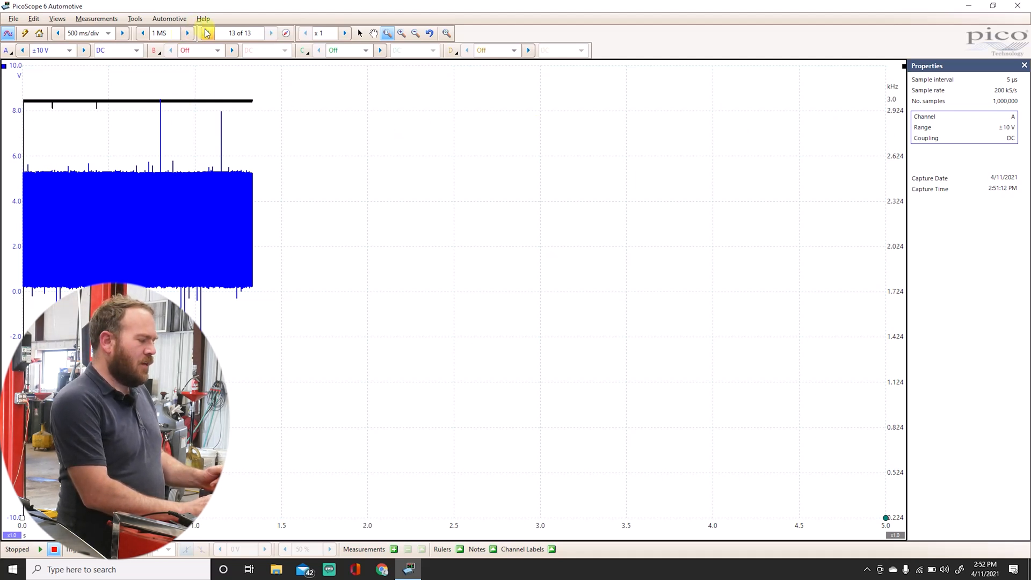
{"action": "left_click", "coordinate": [204, 34]}
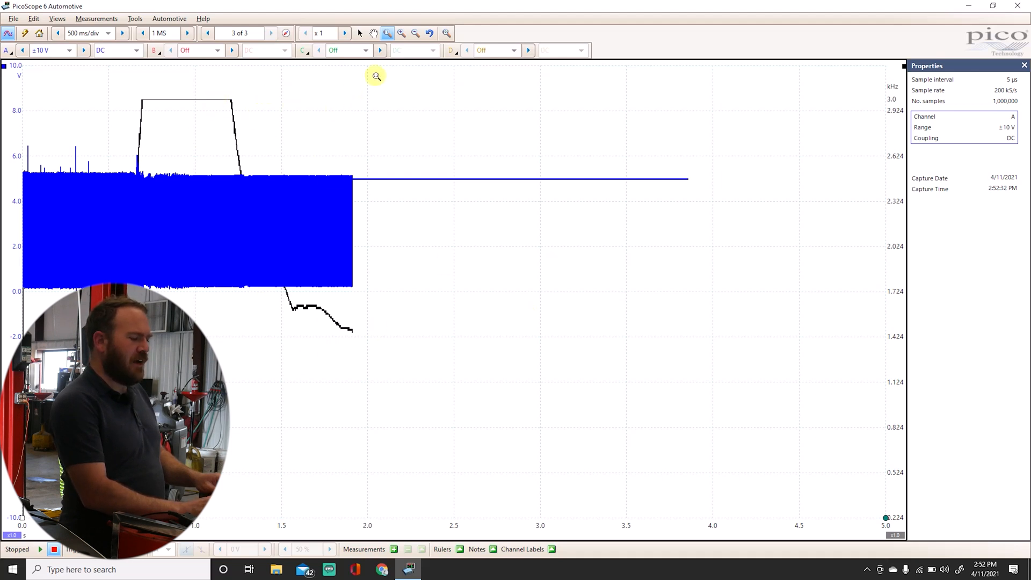
Reopen the Math Channels list after the new revving capture.
{"action": "left_click", "coordinate": [168, 18]}
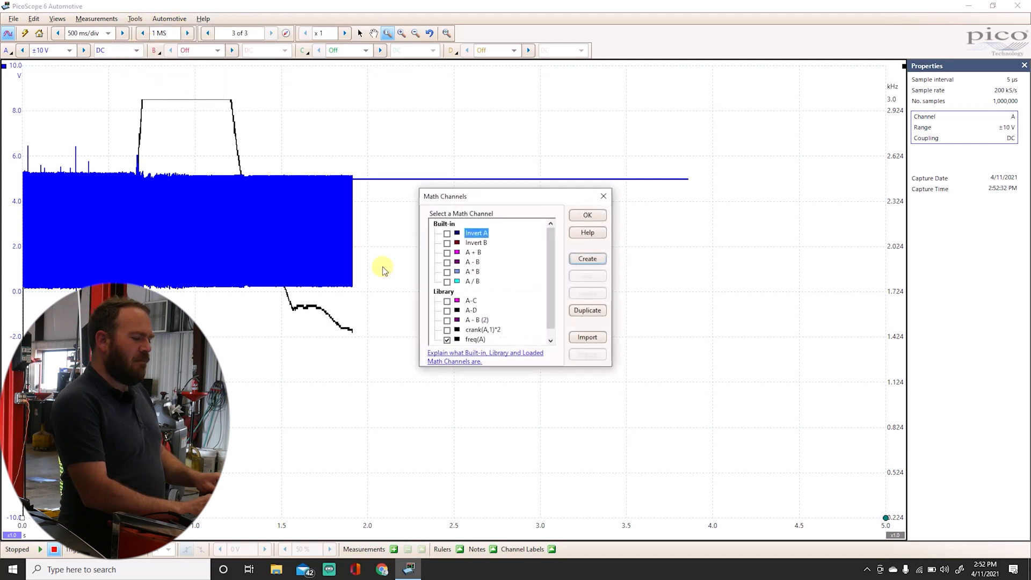
Edit the freq(A) math channel and advance the wizard to its units and range settings.
{"action": "left_click", "coordinate": [475, 339]}
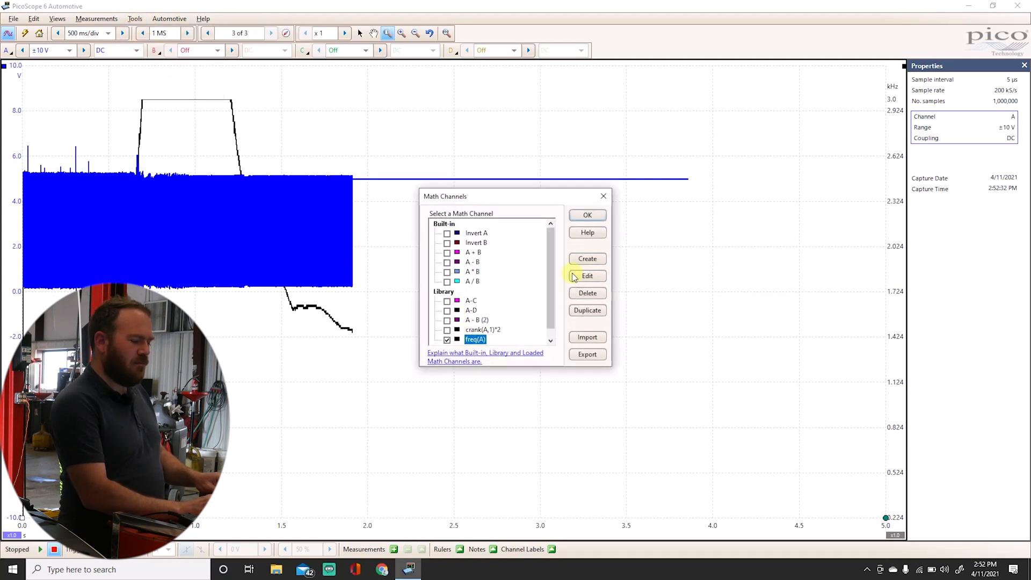
{"action": "left_click", "coordinate": [587, 276]}
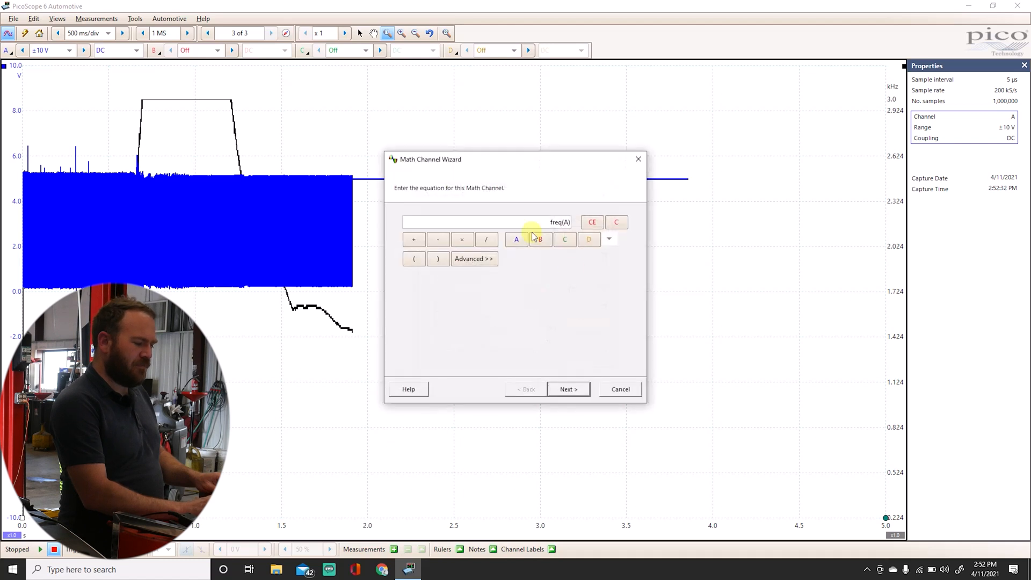
{"action": "left_click", "coordinate": [567, 389]}
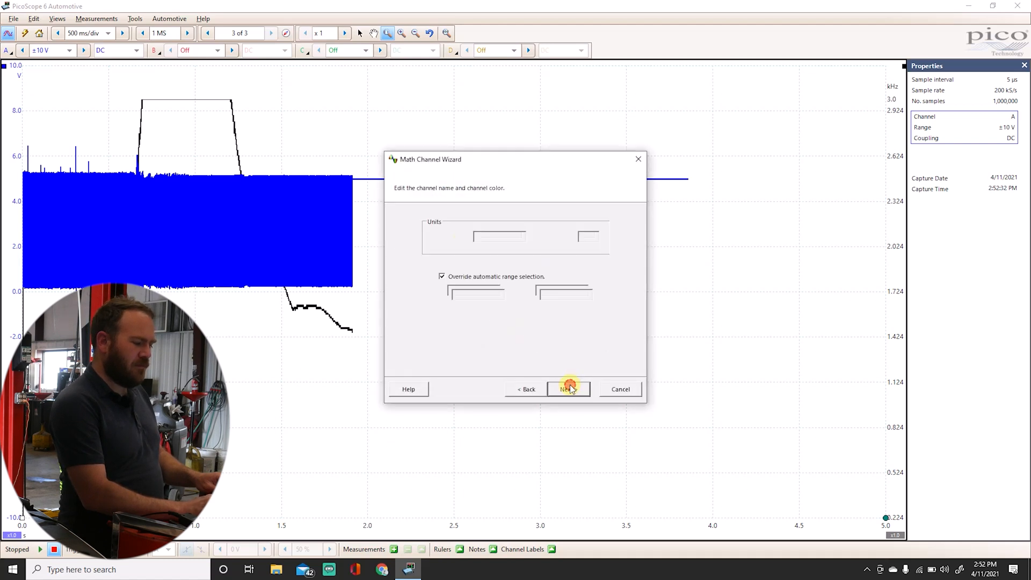
{"action": "left_click", "coordinate": [568, 389]}
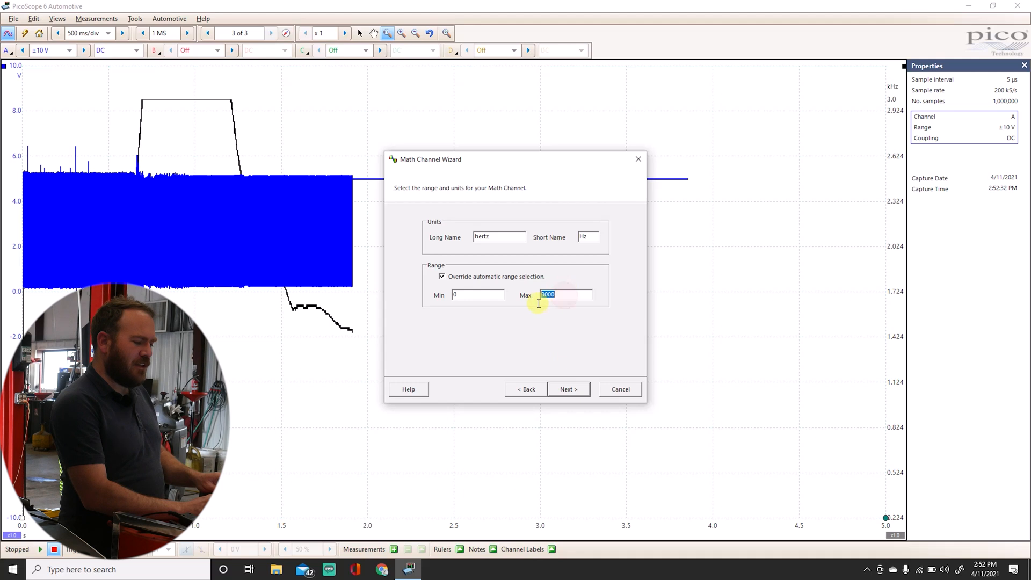
Give freq(A) hertz units with an overridden 0–15000 range and apply it to the trace.
{"action": "type", "text": "1200"}
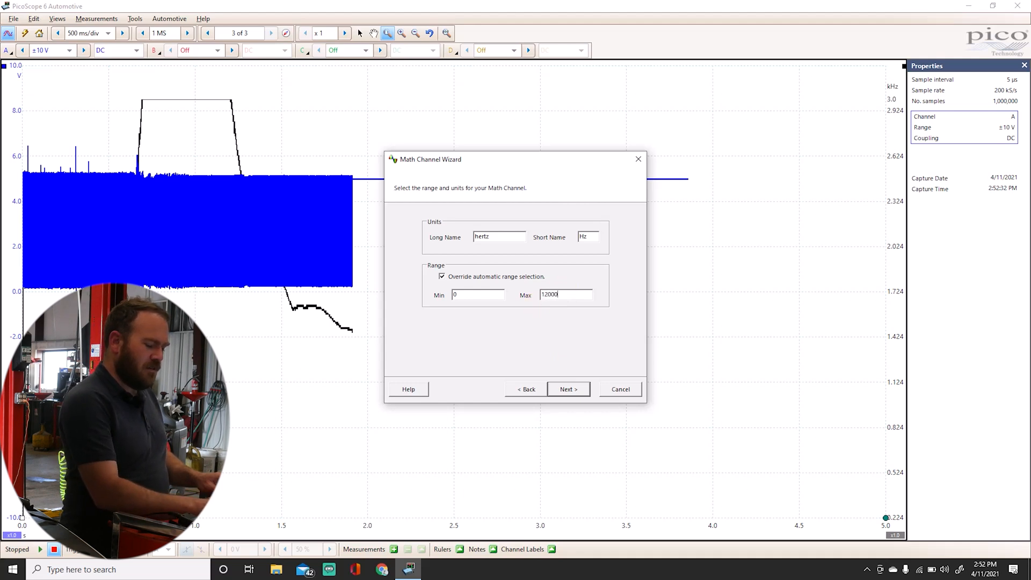
{"action": "type", "text": "15"}
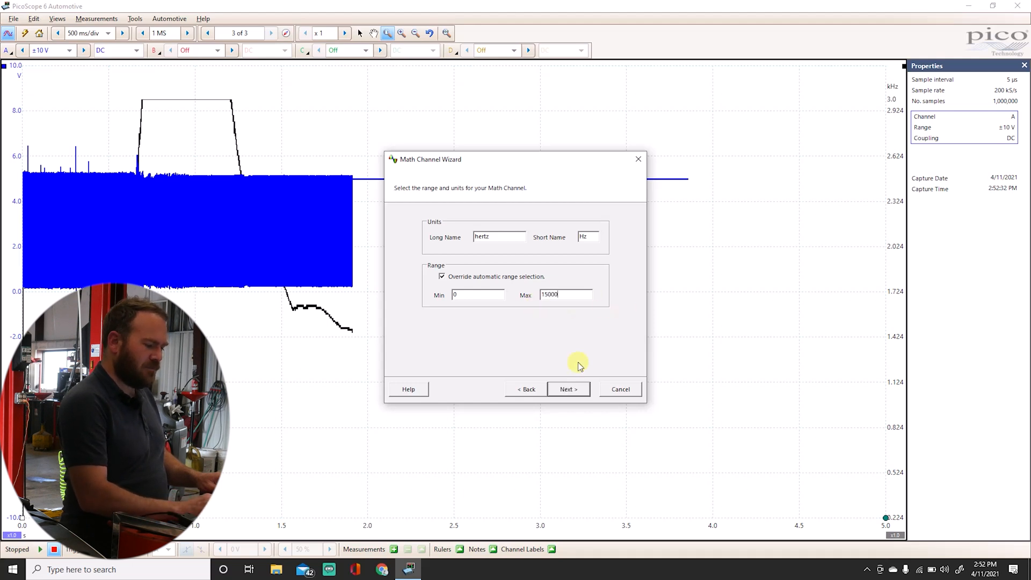
{"action": "left_click", "coordinate": [567, 389]}
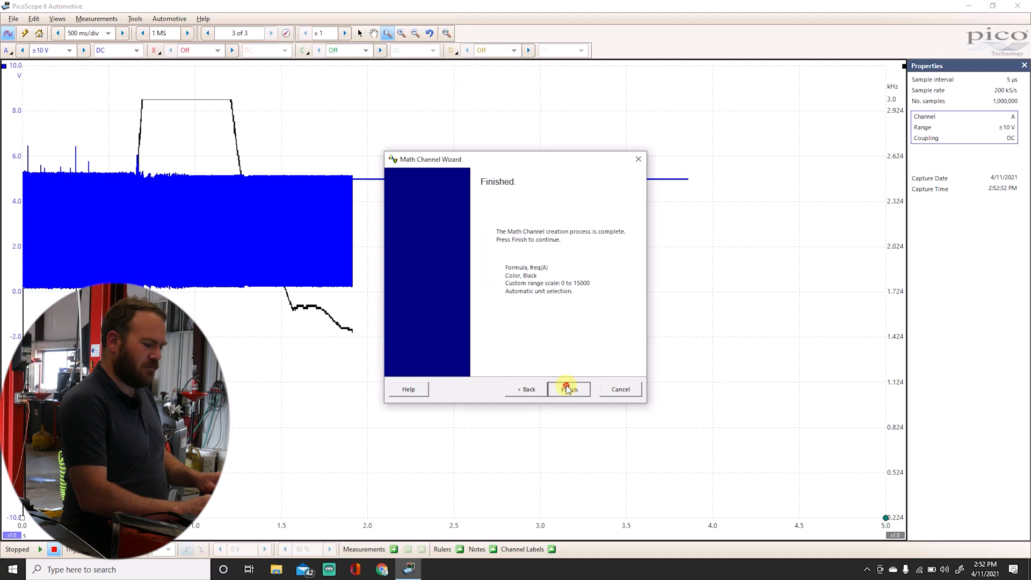
{"action": "left_click", "coordinate": [568, 389]}
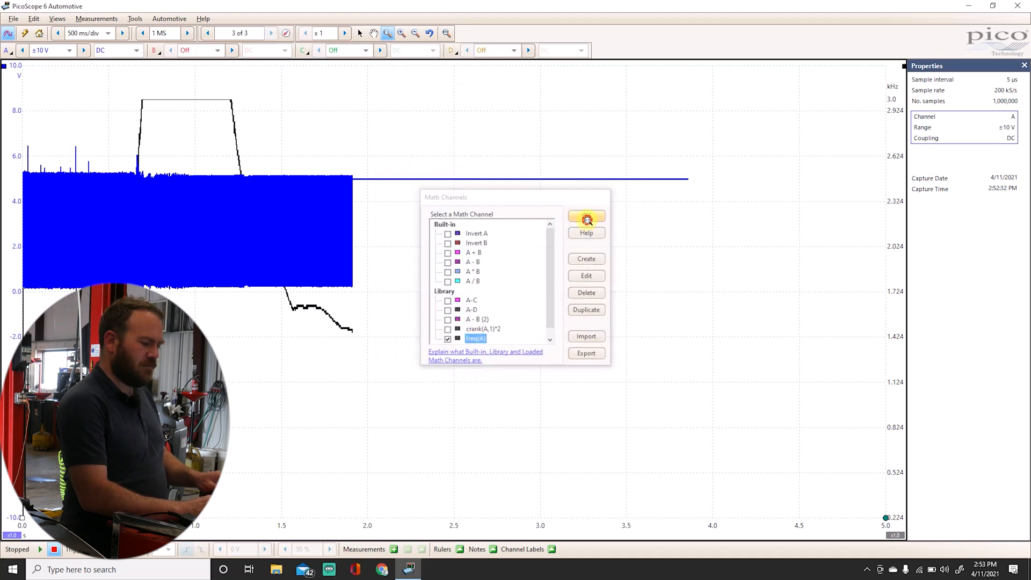
{"action": "left_click", "coordinate": [586, 218]}
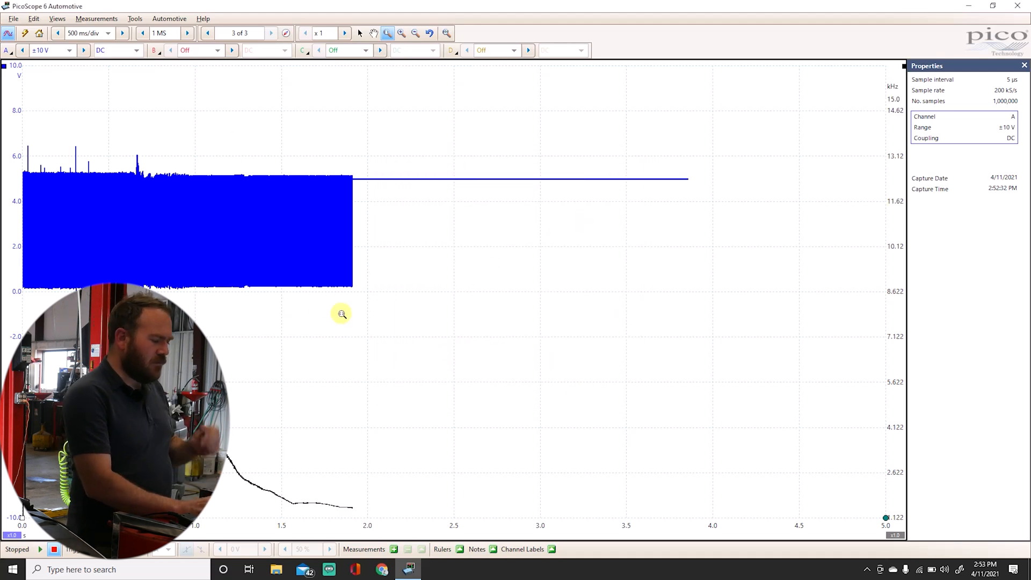
{"action": "mouse_move", "coordinate": [288, 66]}
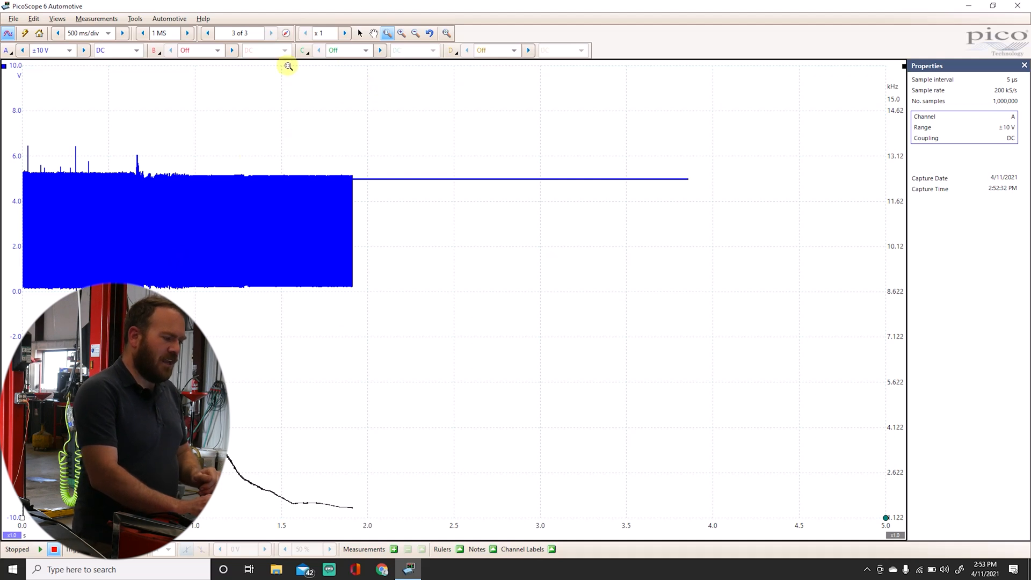
{"action": "left_click", "coordinate": [208, 33]}
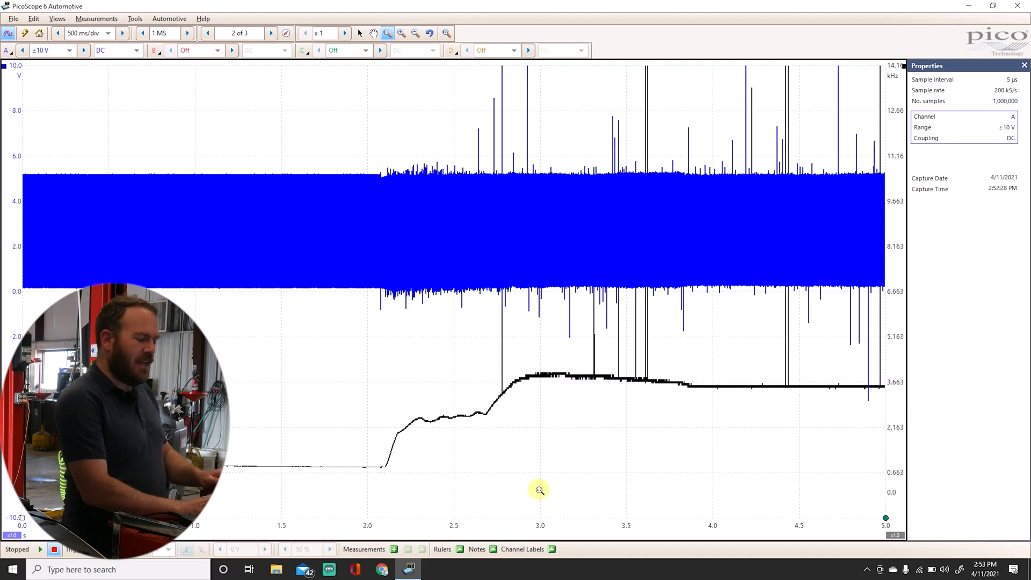
{"action": "mouse_move", "coordinate": [414, 452]}
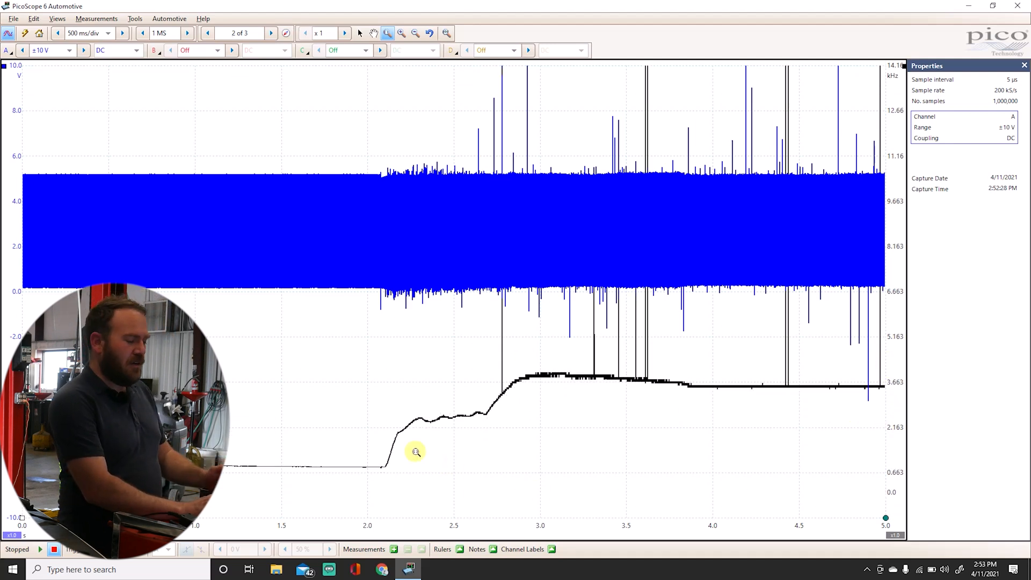
{"action": "mouse_move", "coordinate": [377, 448]}
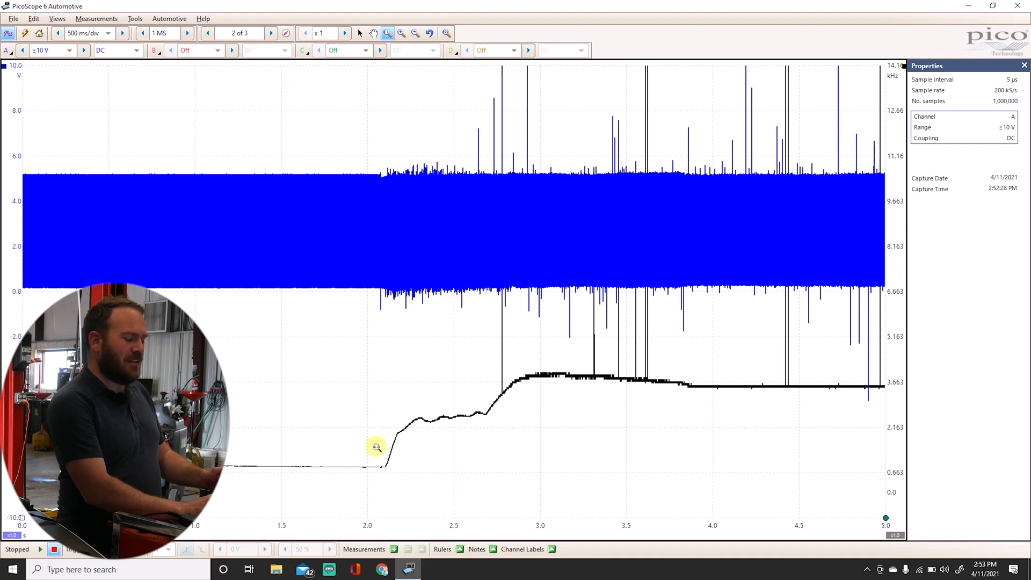
{"action": "mouse_move", "coordinate": [492, 409]}
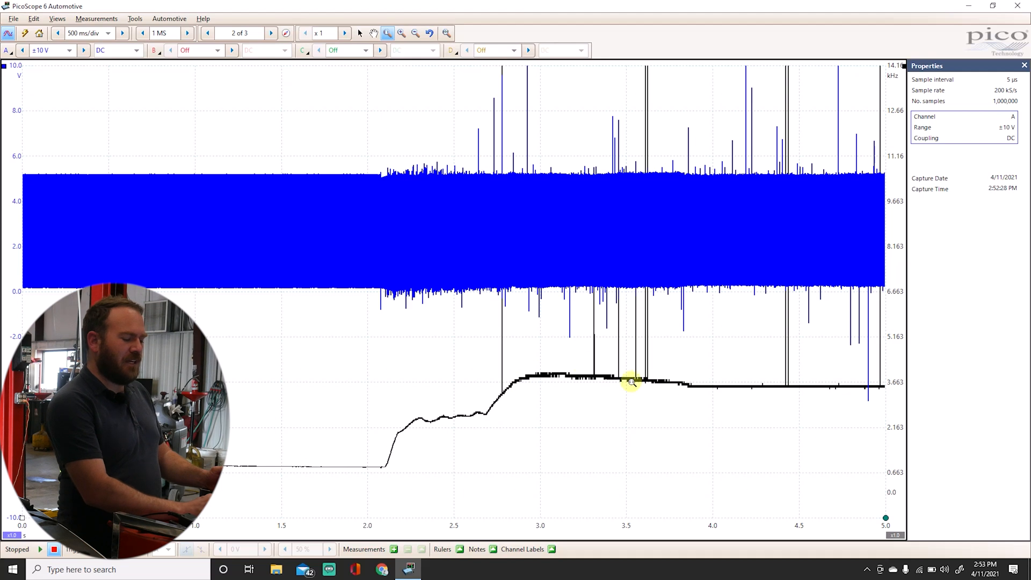
{"action": "mouse_move", "coordinate": [373, 427]}
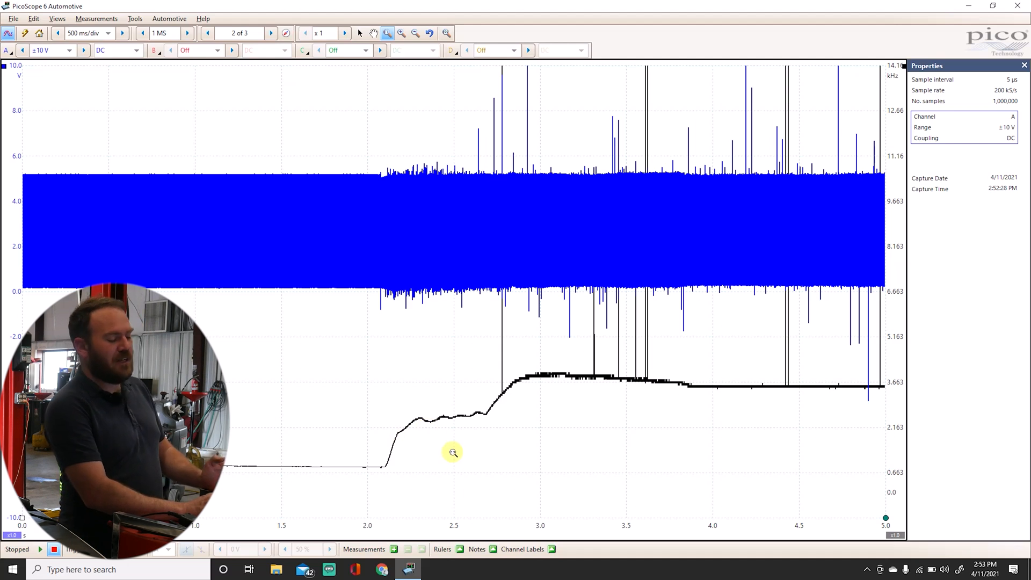
{"action": "mouse_move", "coordinate": [482, 461]}
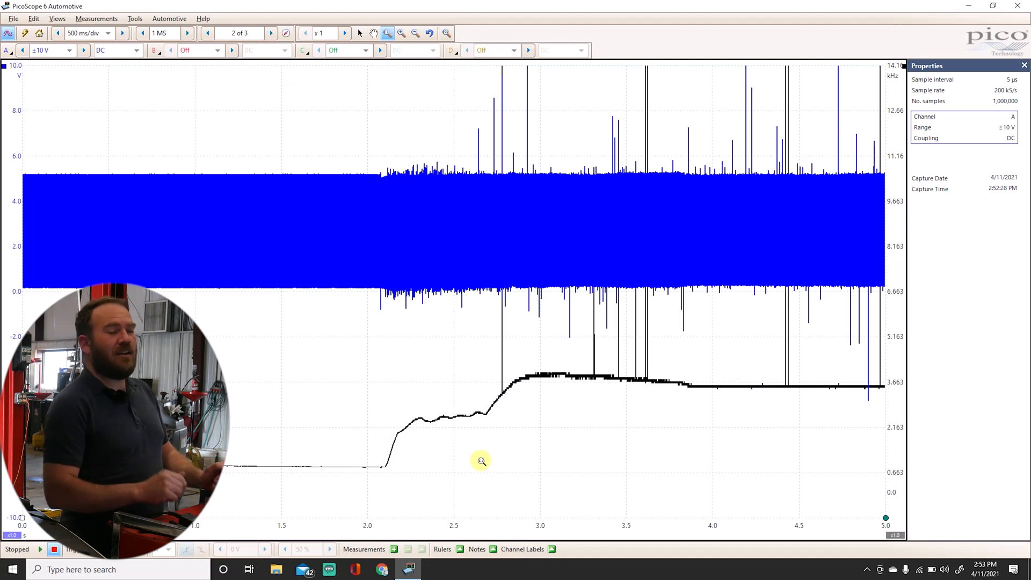
{"action": "mouse_move", "coordinate": [367, 194]}
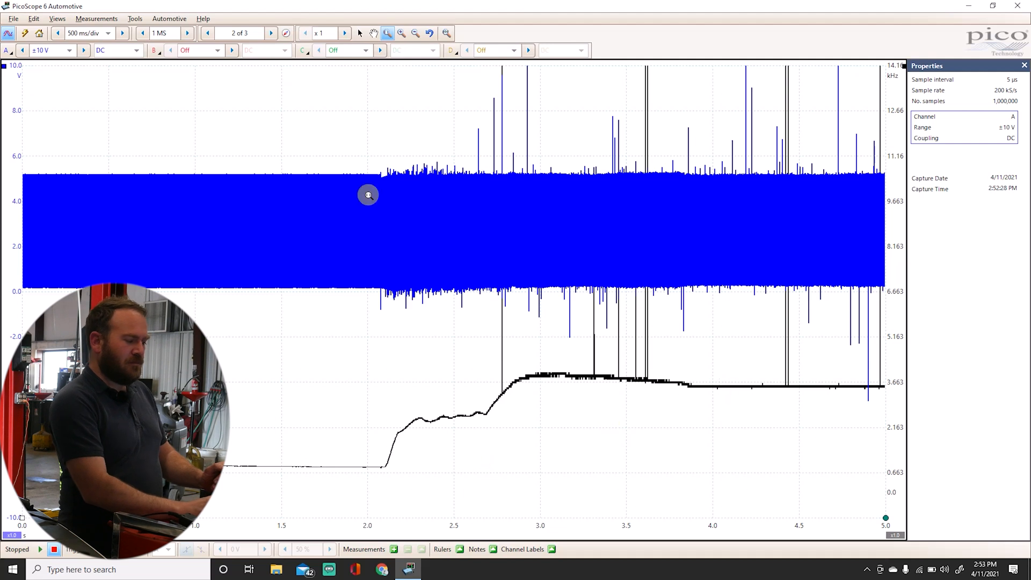
{"action": "left_click", "coordinate": [272, 34]}
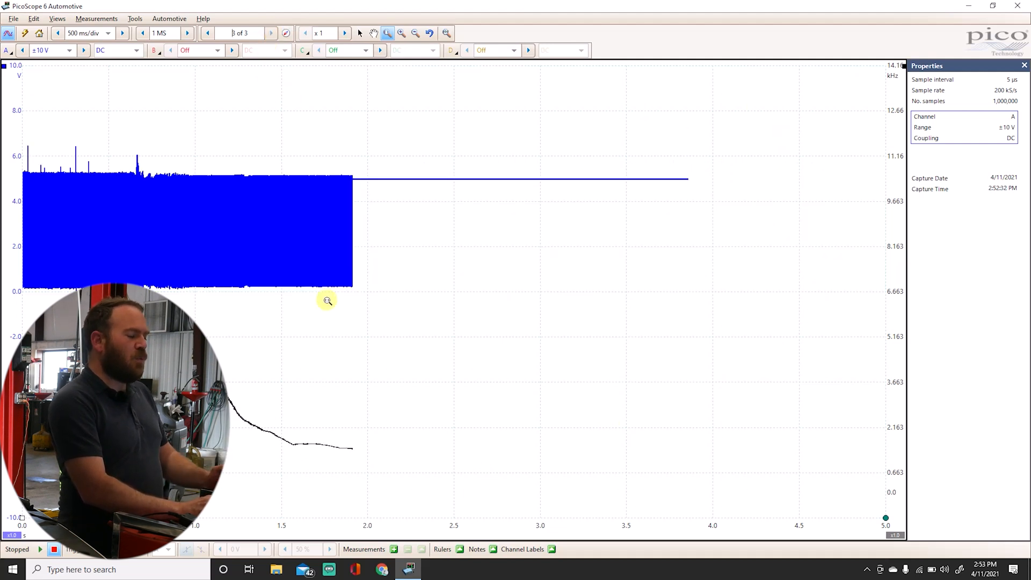
{"action": "mouse_move", "coordinate": [452, 206]}
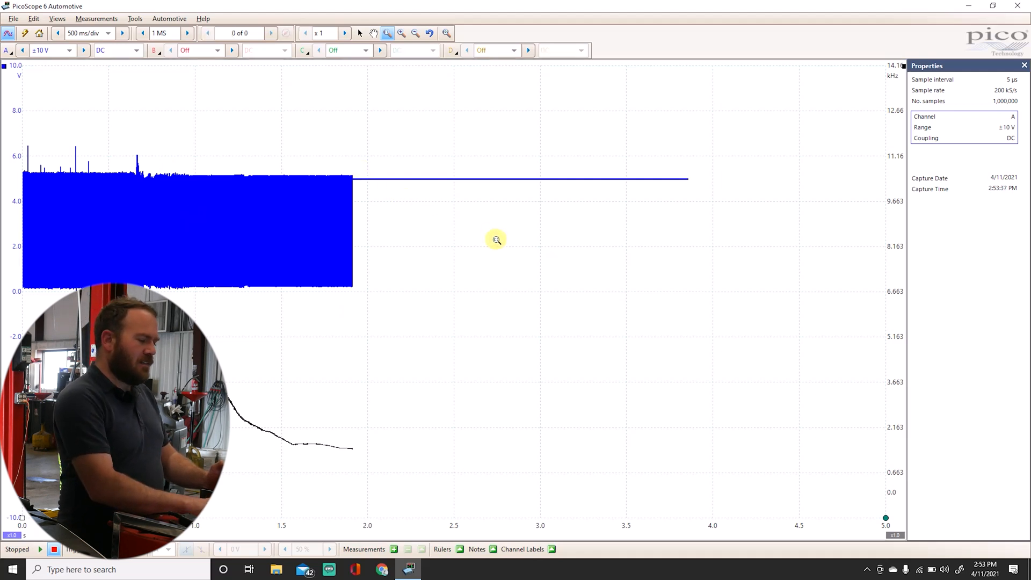
Start a live capture, disable freq(A) in Math Channels and set channel A coupling to Frequency.
{"action": "left_click", "coordinate": [39, 549]}
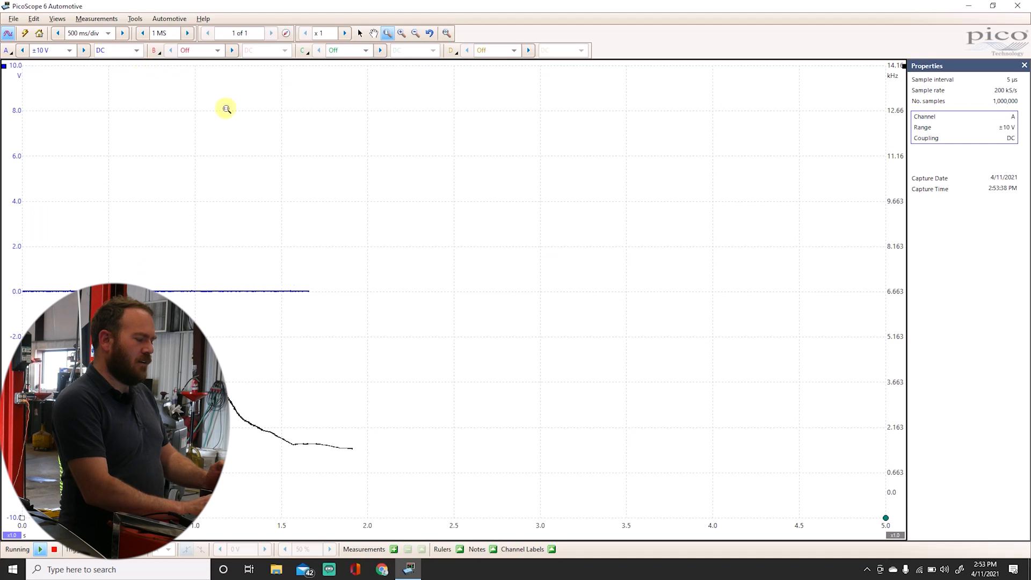
{"action": "left_click", "coordinate": [136, 18]}
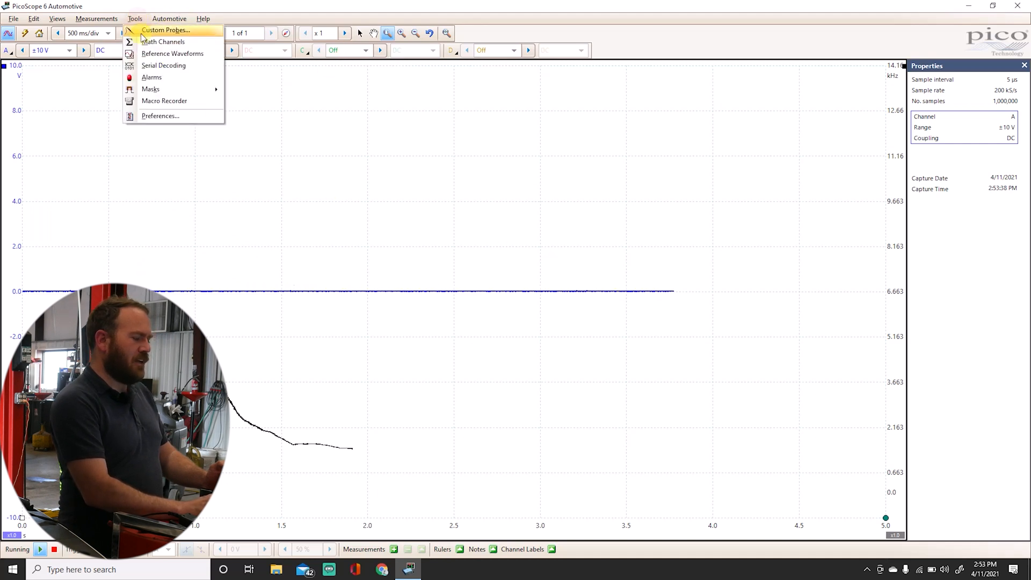
{"action": "left_click", "coordinate": [163, 42]}
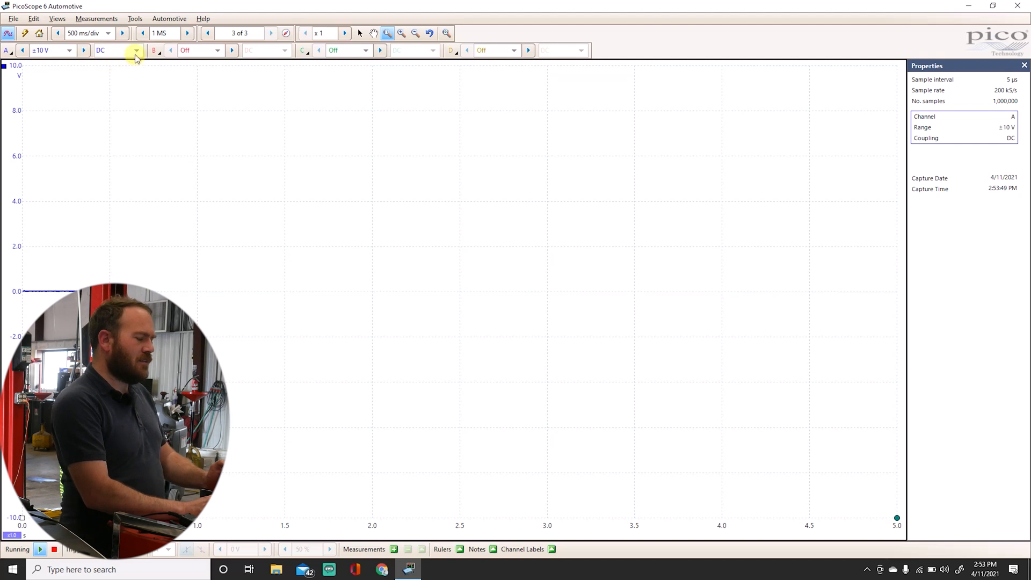
{"action": "left_click", "coordinate": [136, 50]}
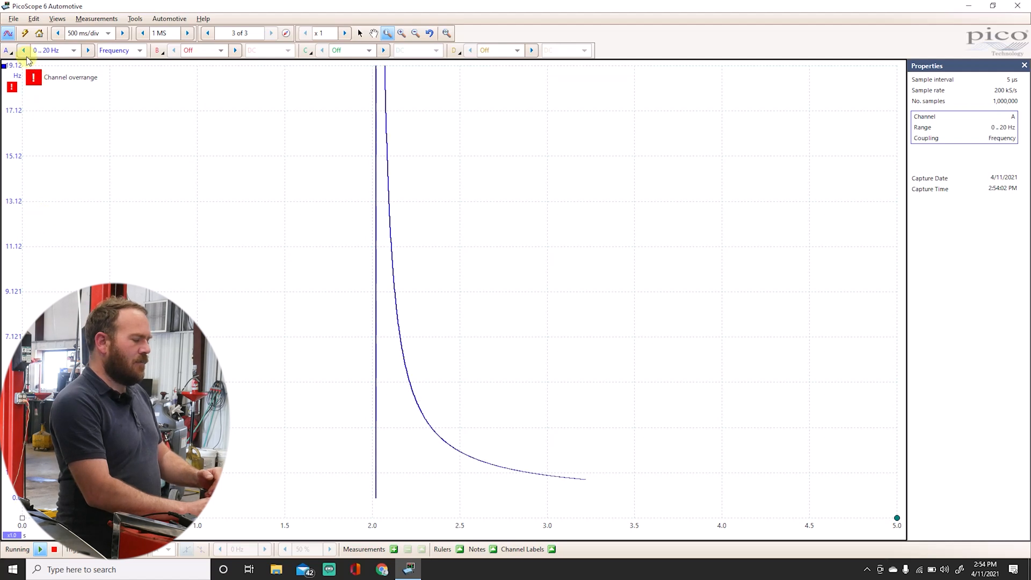
Raise channel A's frequency range to 0–20 kHz.
{"action": "left_click", "coordinate": [23, 50]}
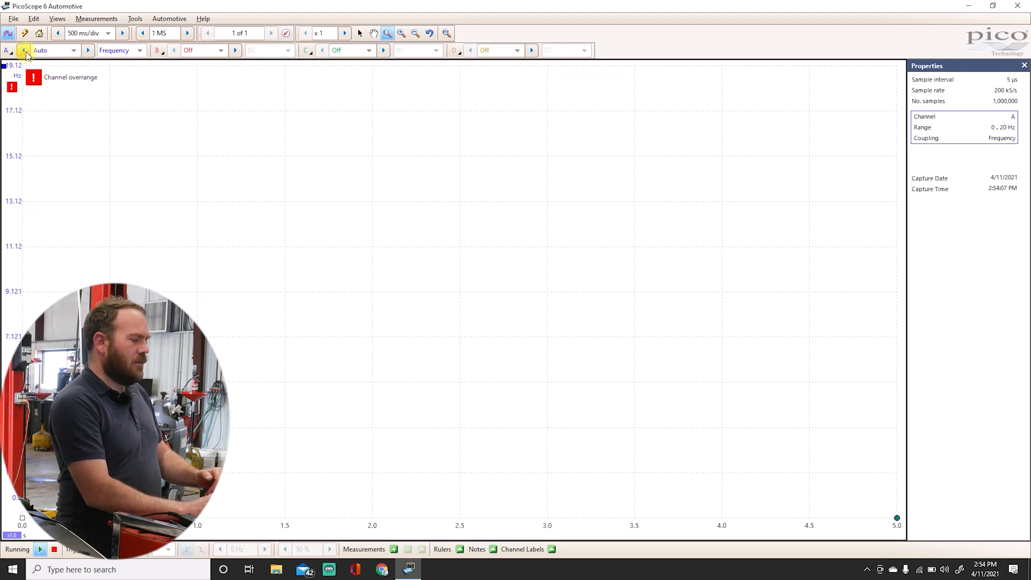
{"action": "left_click", "coordinate": [72, 51]}
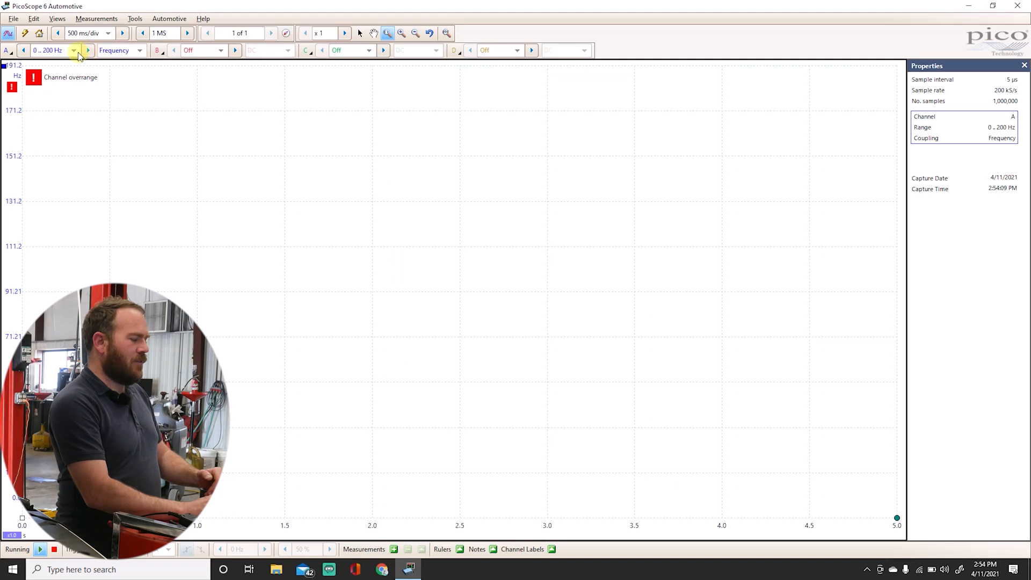
{"action": "left_click", "coordinate": [73, 51]}
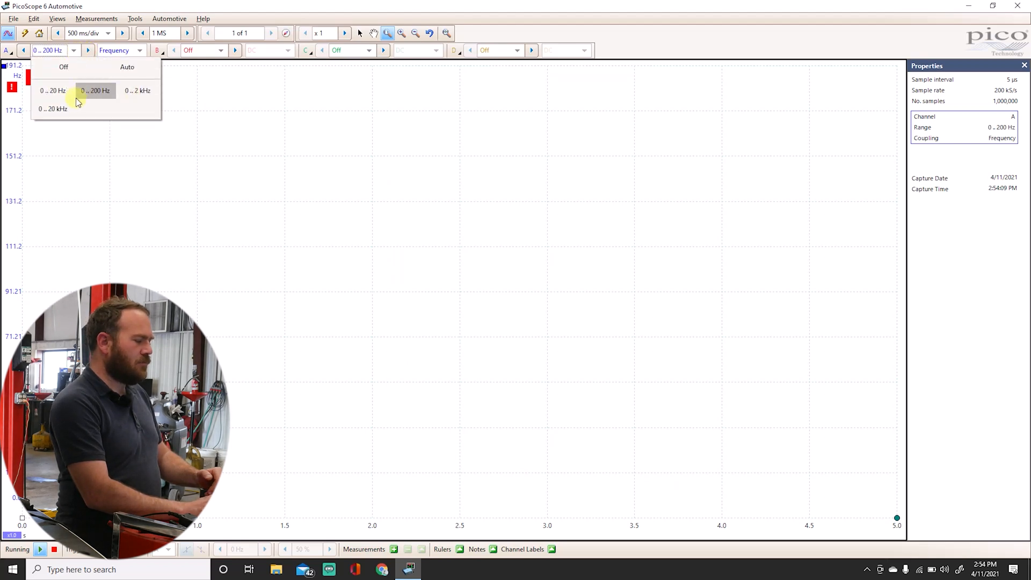
{"action": "left_click", "coordinate": [53, 108]}
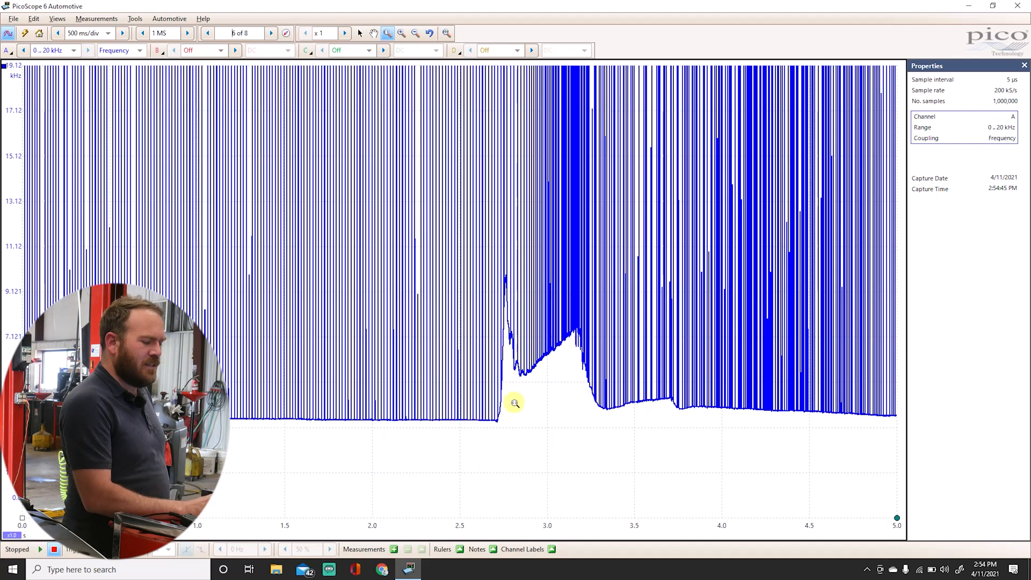
{"action": "mouse_move", "coordinate": [378, 279]}
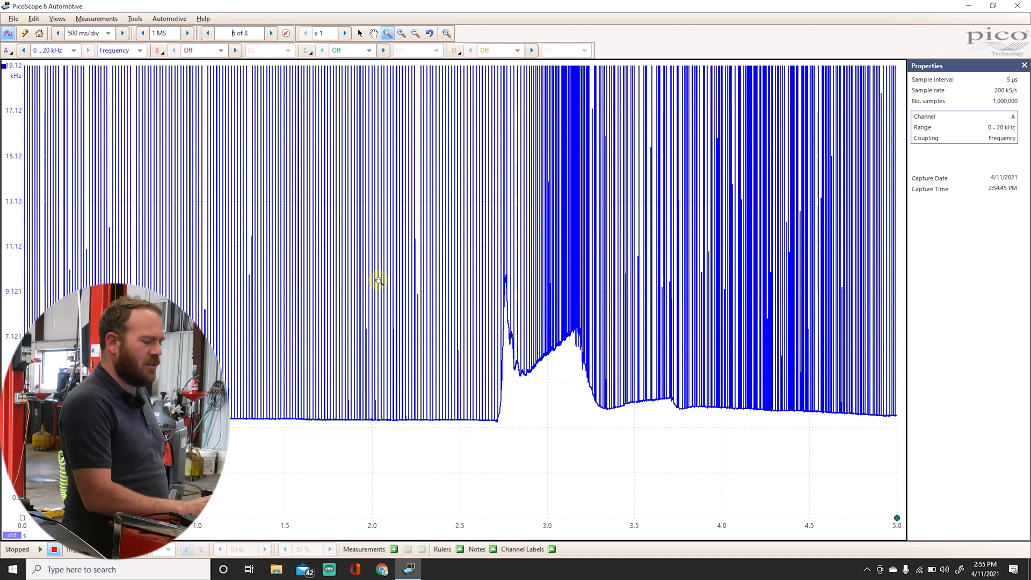
{"action": "mouse_move", "coordinate": [467, 425]}
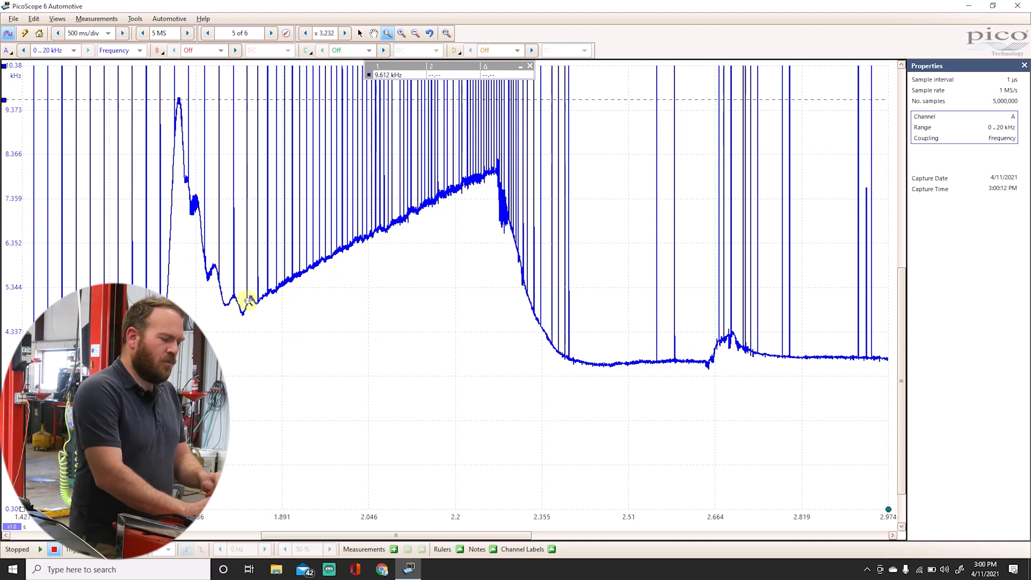
{"action": "mouse_move", "coordinate": [526, 303]}
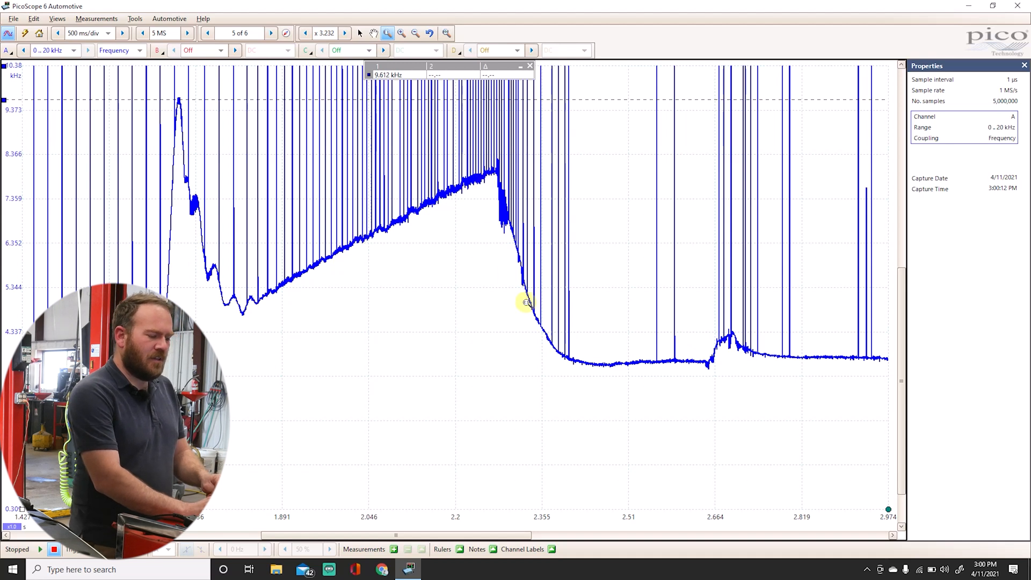